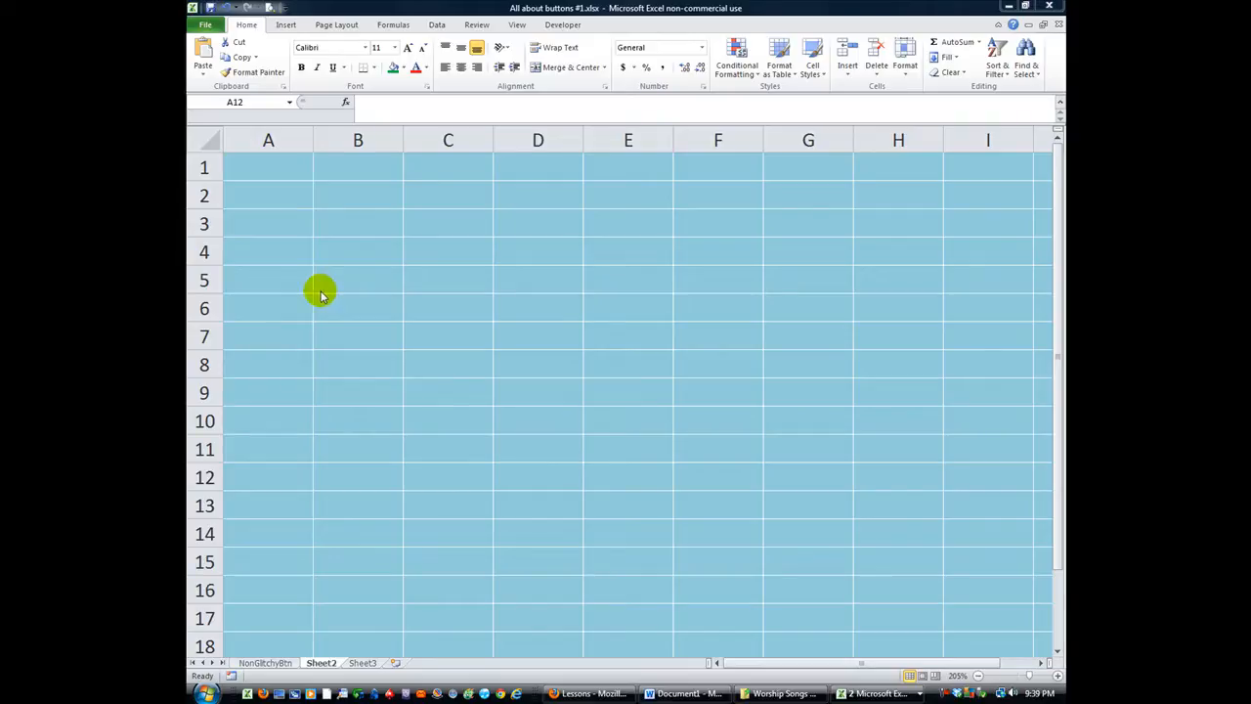
# Step: View the test macro's code, then run it and dismiss the 'Good job!' message
pyautogui.click(268, 337)
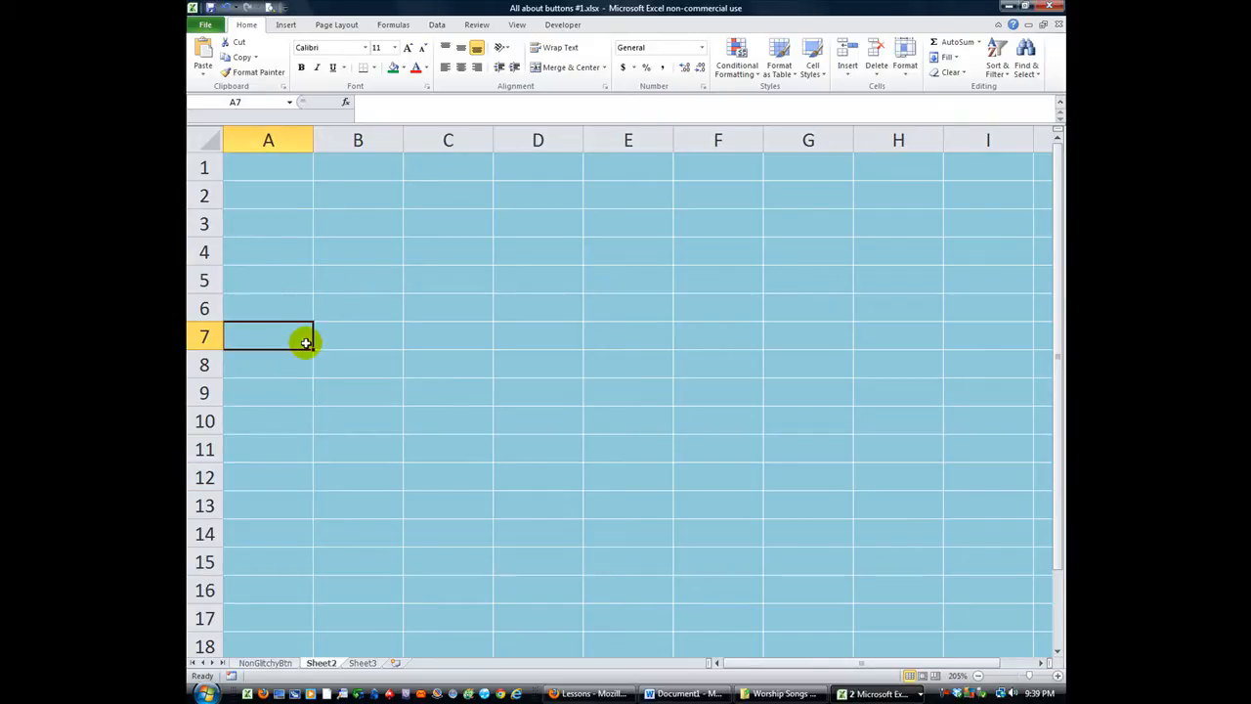
pyautogui.moveTo(304, 338)
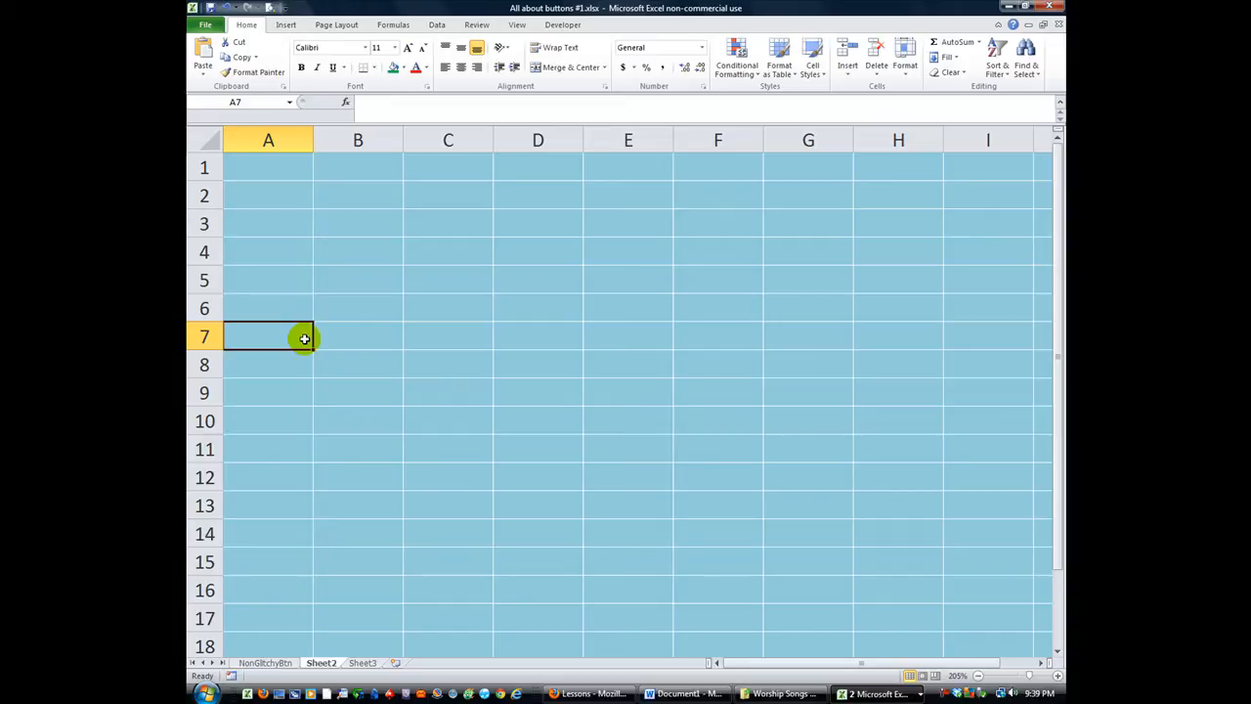
pyautogui.moveTo(308, 326)
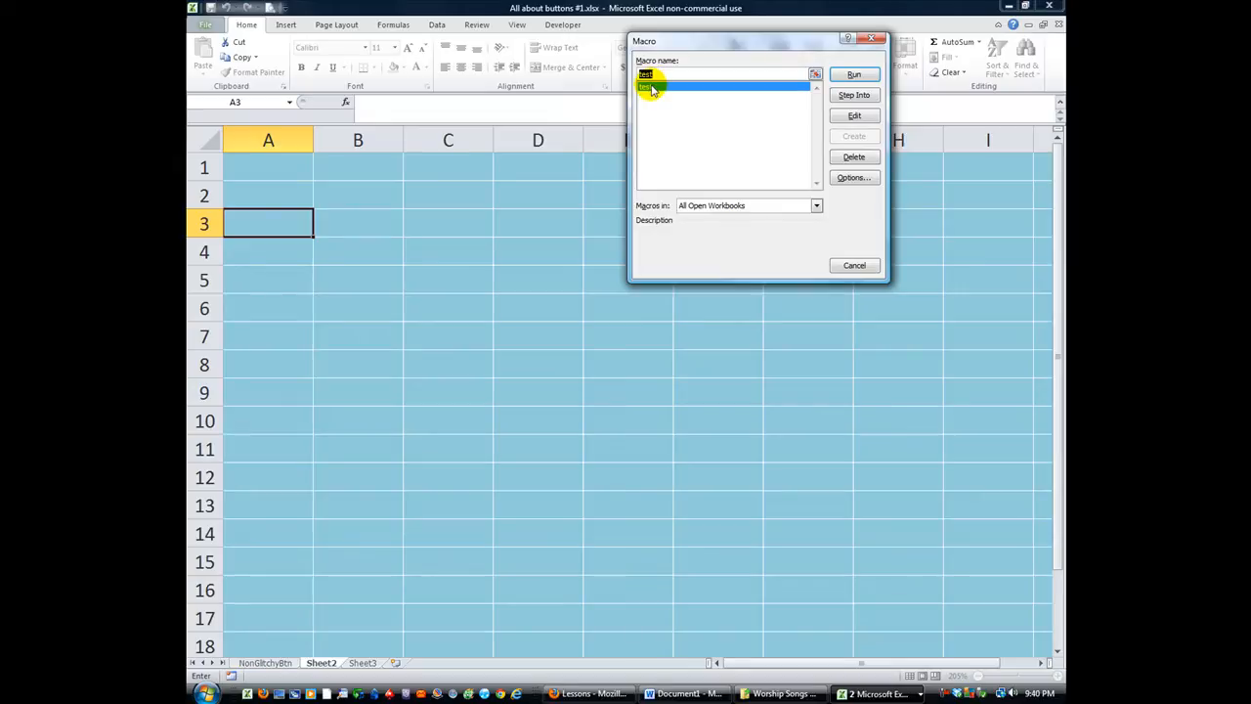
pyautogui.click(853, 116)
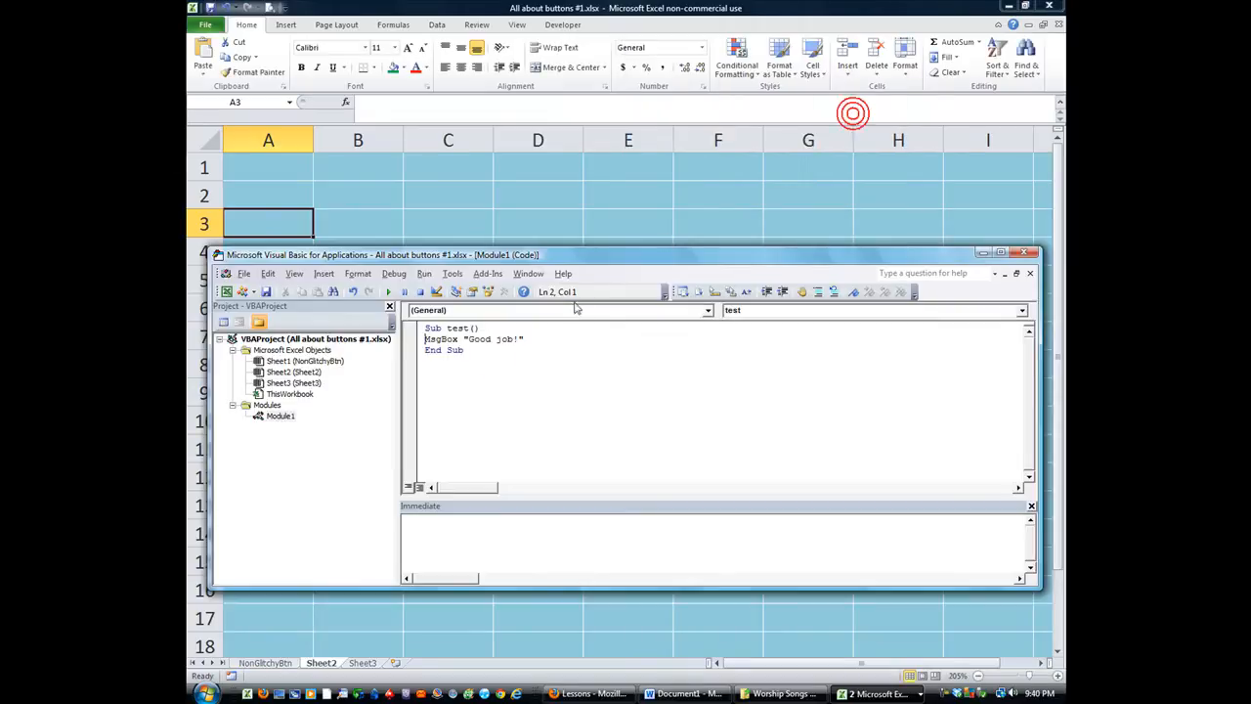
pyautogui.moveTo(425, 339); pyautogui.dragTo(518, 339)
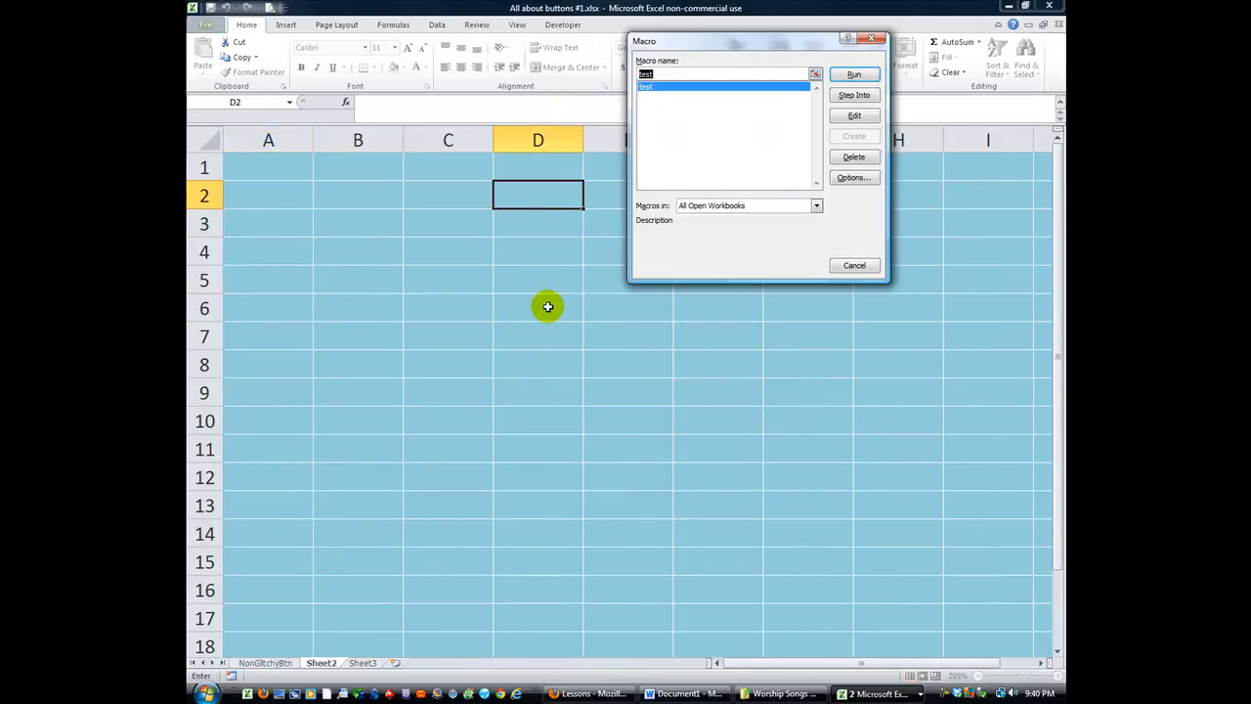
pyautogui.click(854, 74)
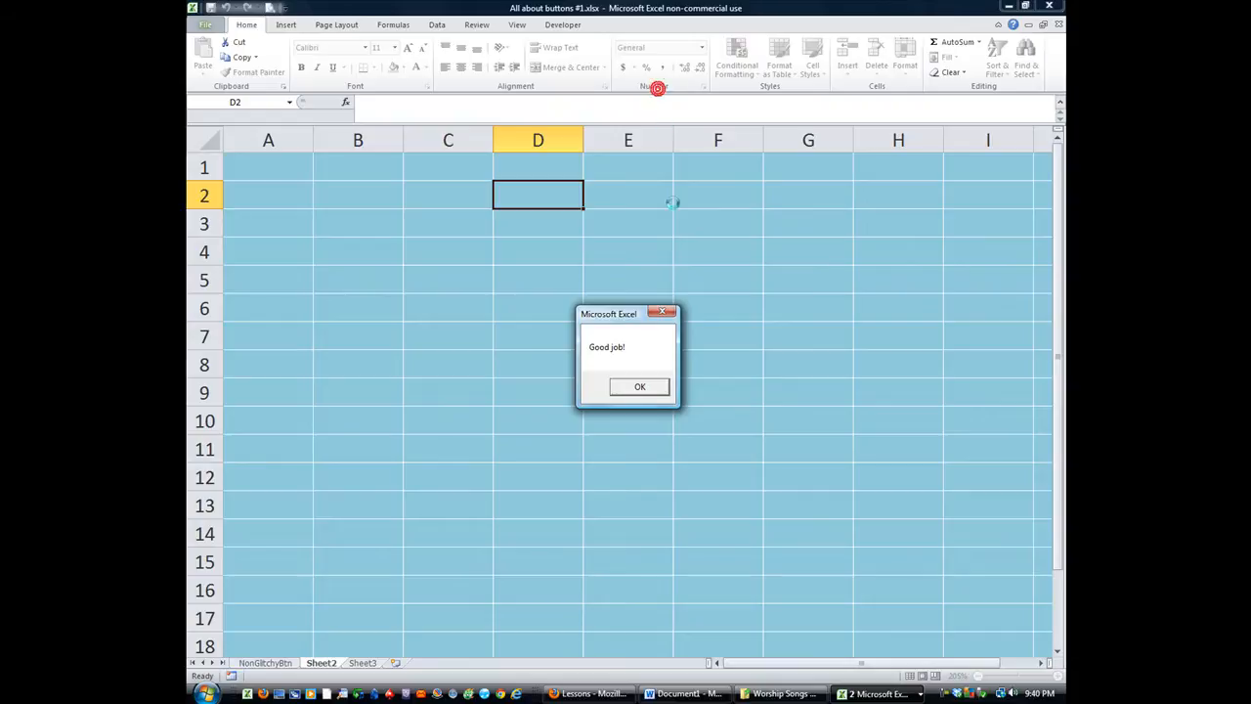
pyautogui.click(639, 387)
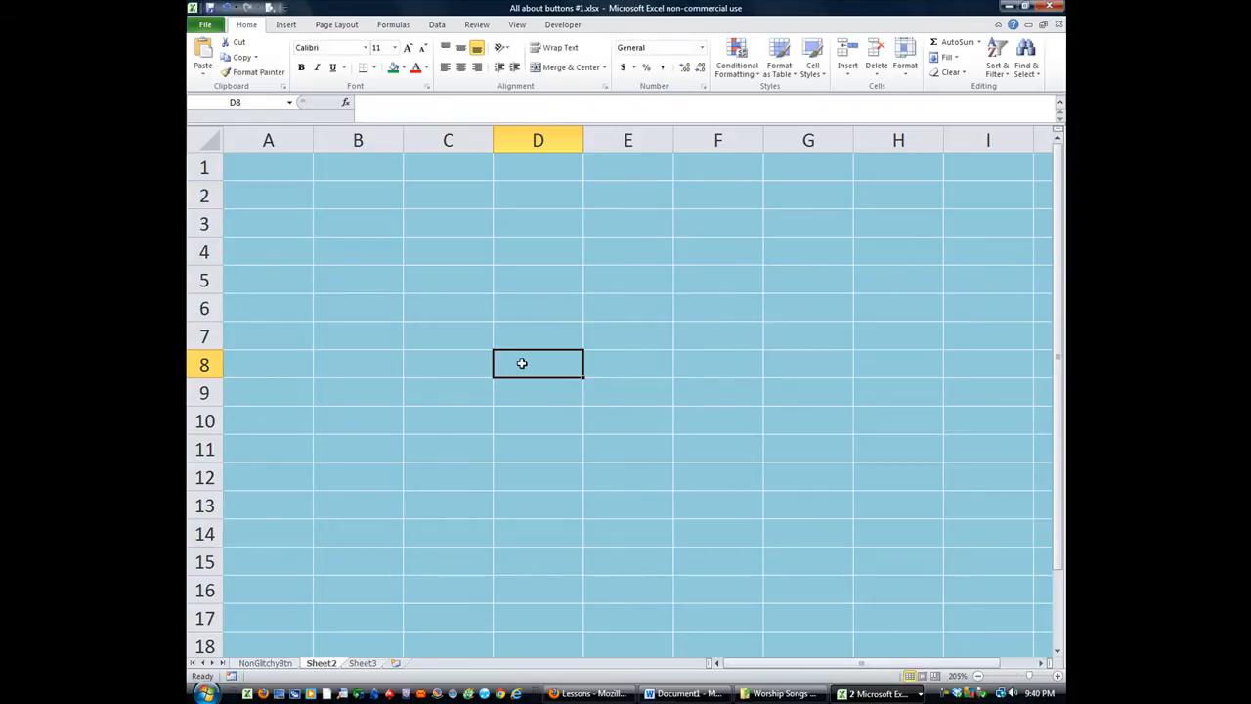
pyautogui.click(358, 335)
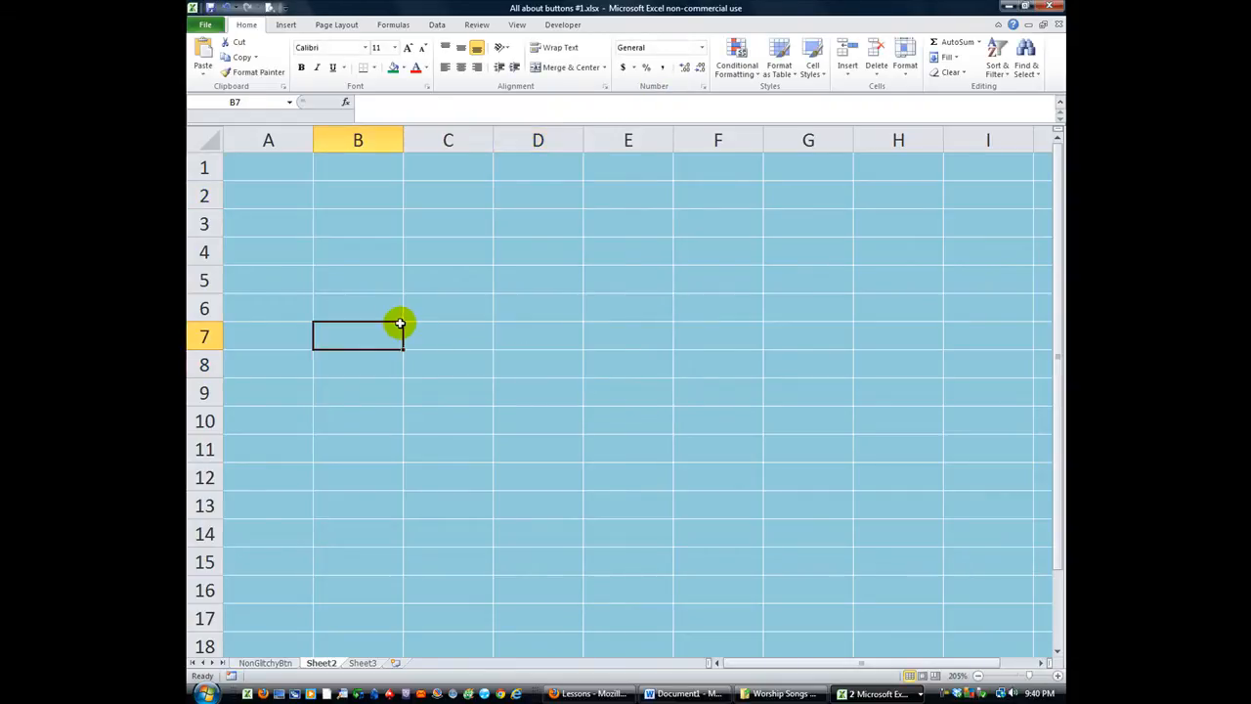
pyautogui.moveTo(426, 343)
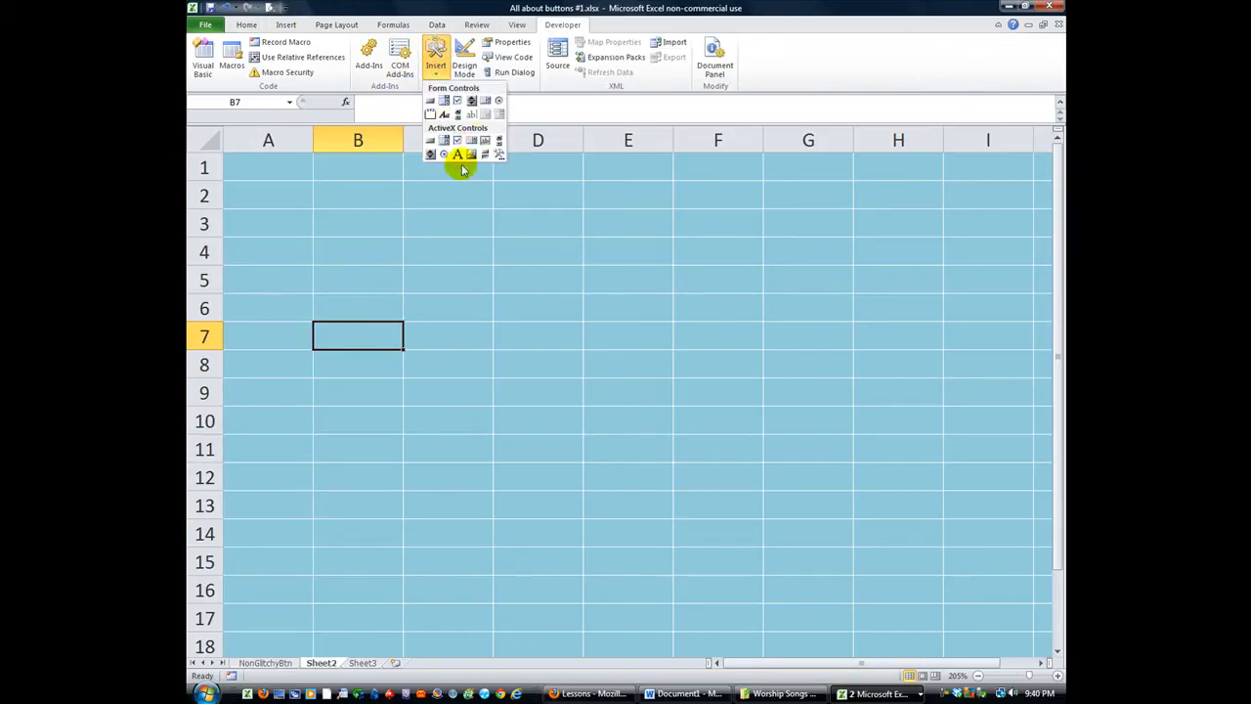
# Step: Switch to the Insert ribbon to reach the Shapes gallery
pyautogui.click(287, 25)
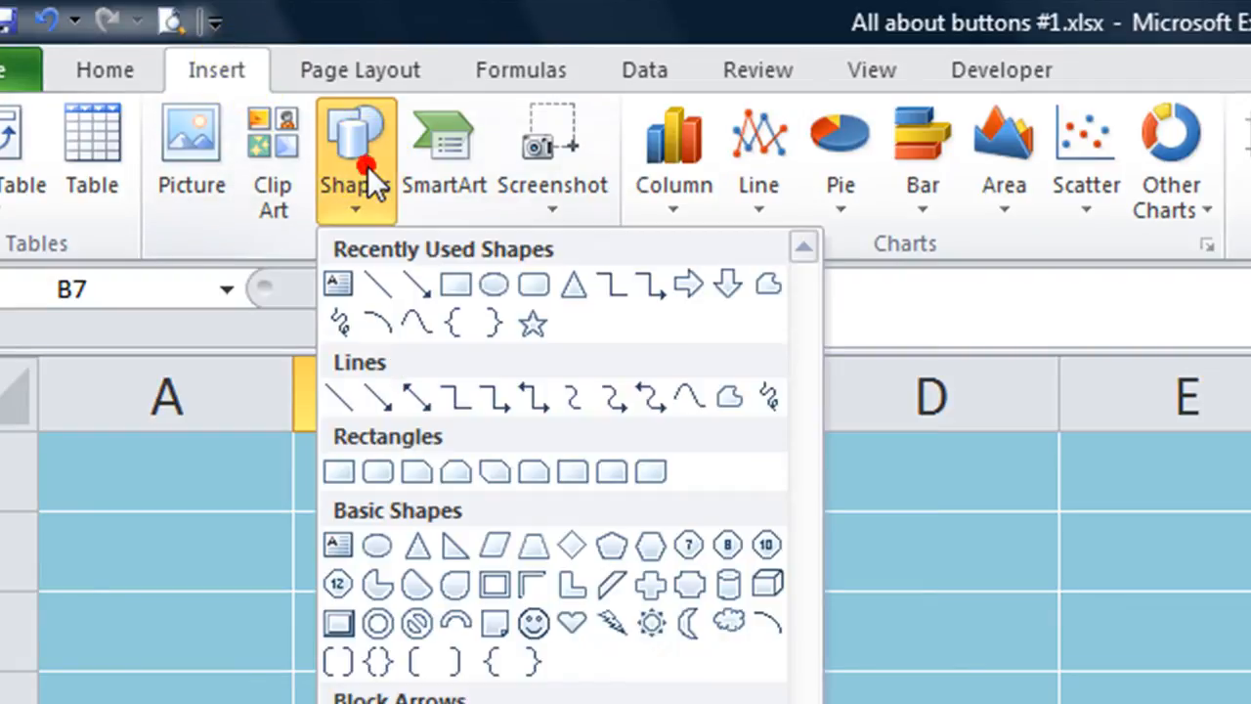
pyautogui.moveTo(458, 286)
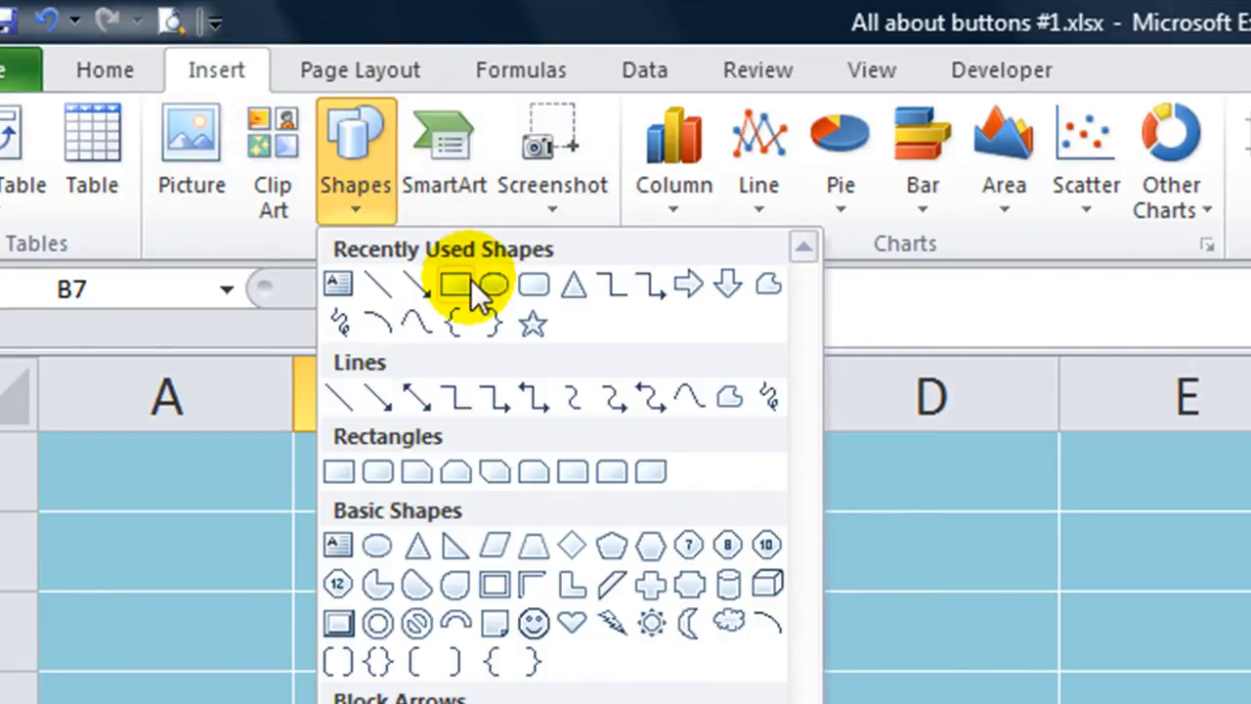
pyautogui.moveTo(454, 286)
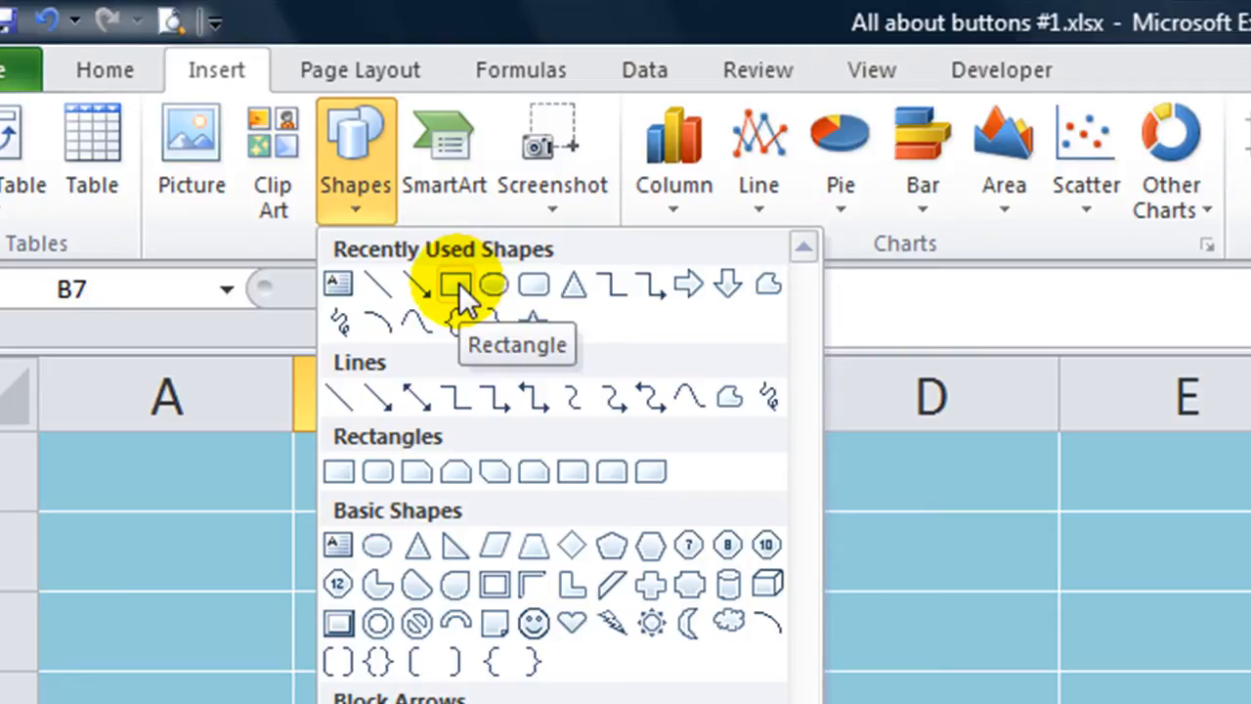
pyautogui.moveTo(529, 285)
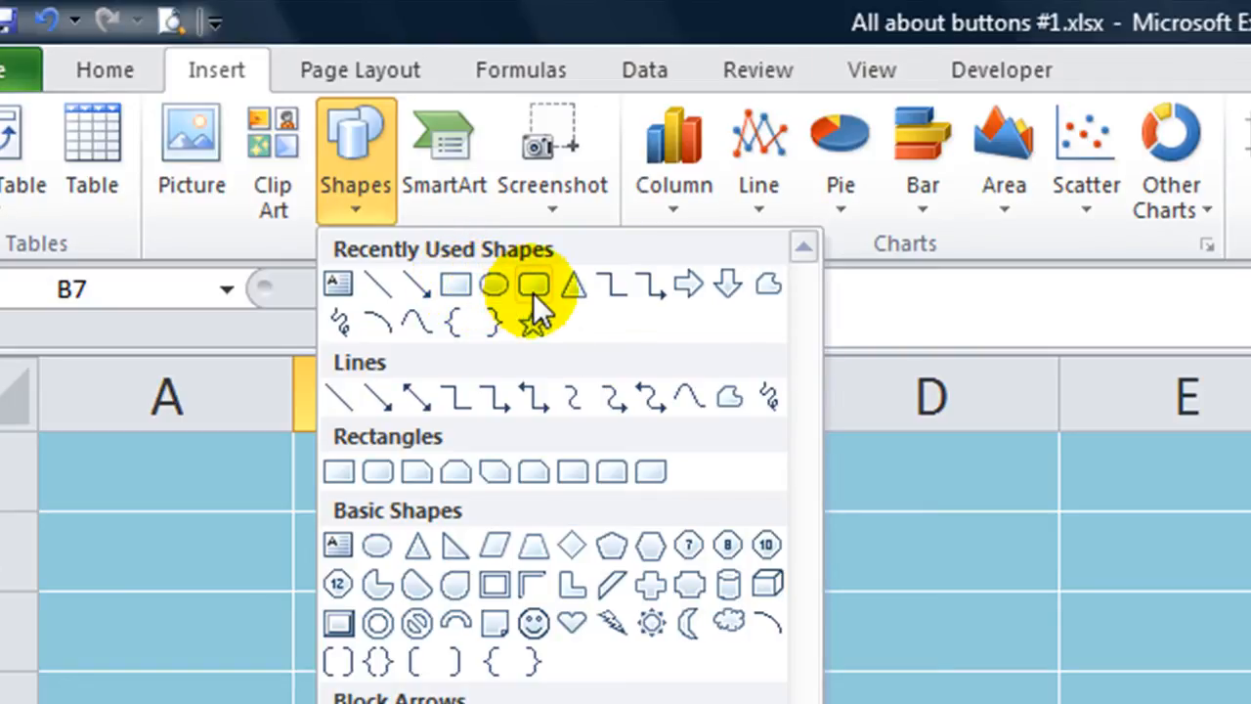
pyautogui.moveTo(529, 284)
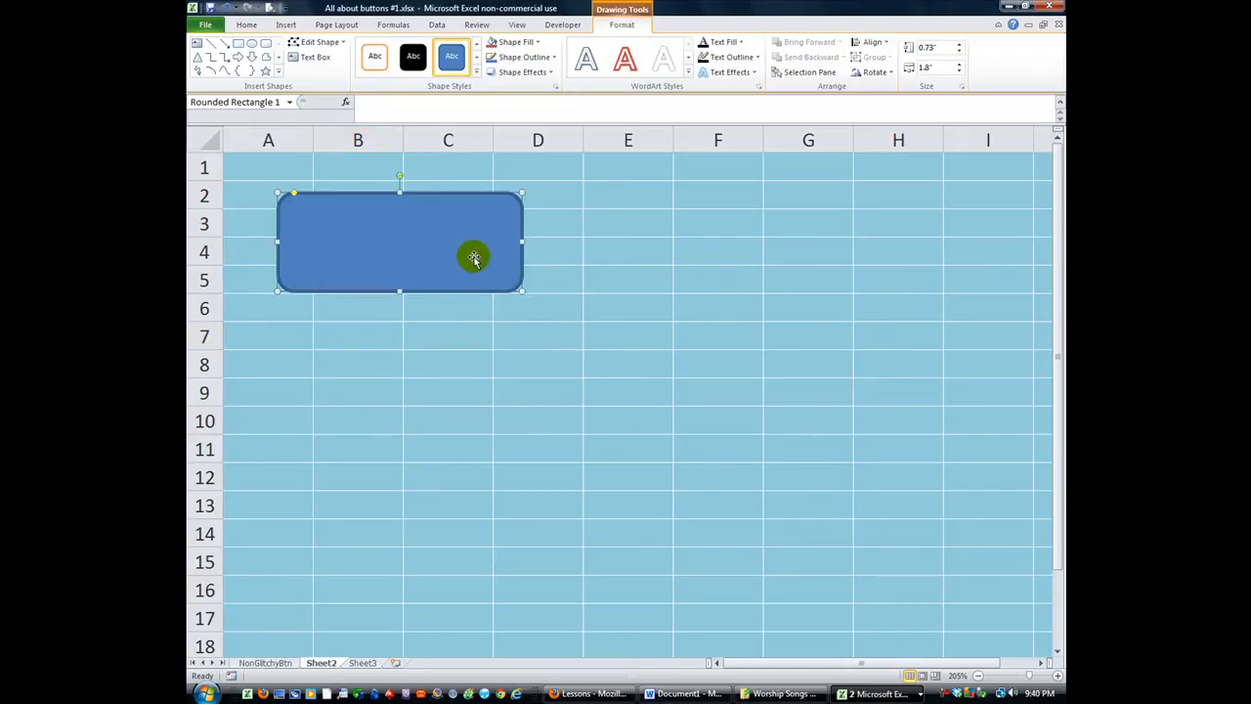
# Step: Label the rounded rectangle 'Click to Run Special Message', centred, bold and 14 pt
pyautogui.write('Click to Run')
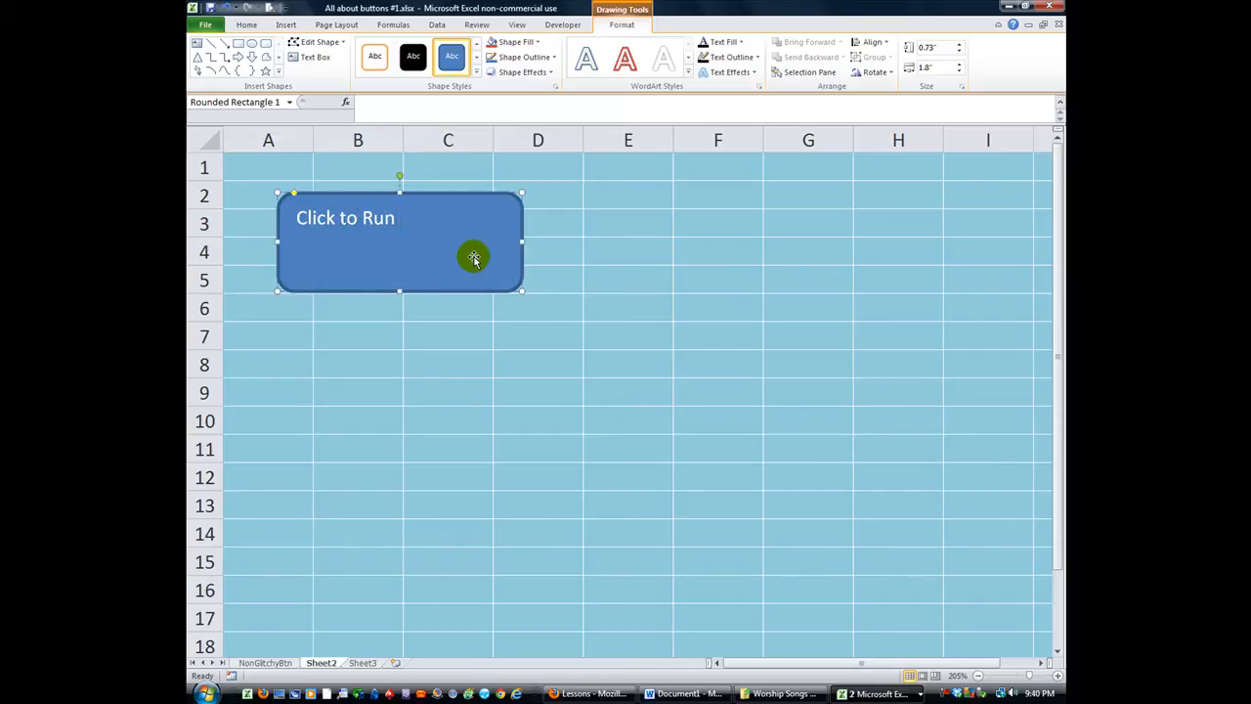
pyautogui.write('Special Message')
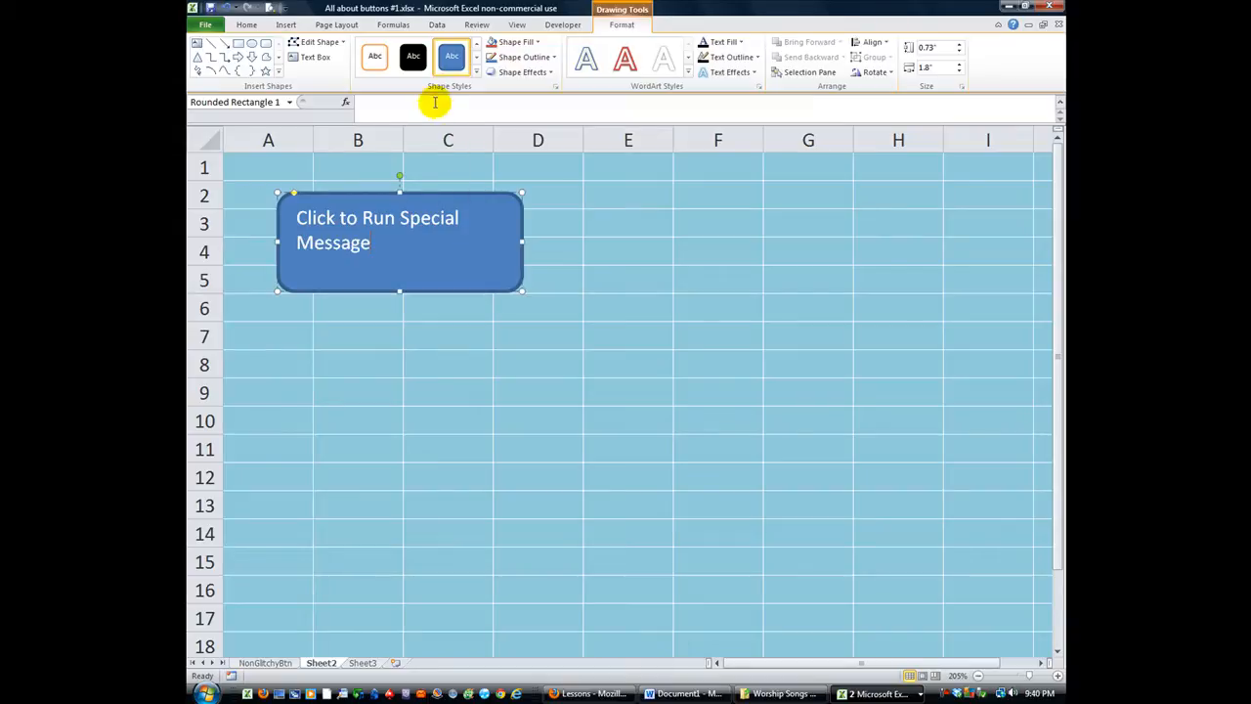
pyautogui.click(245, 24)
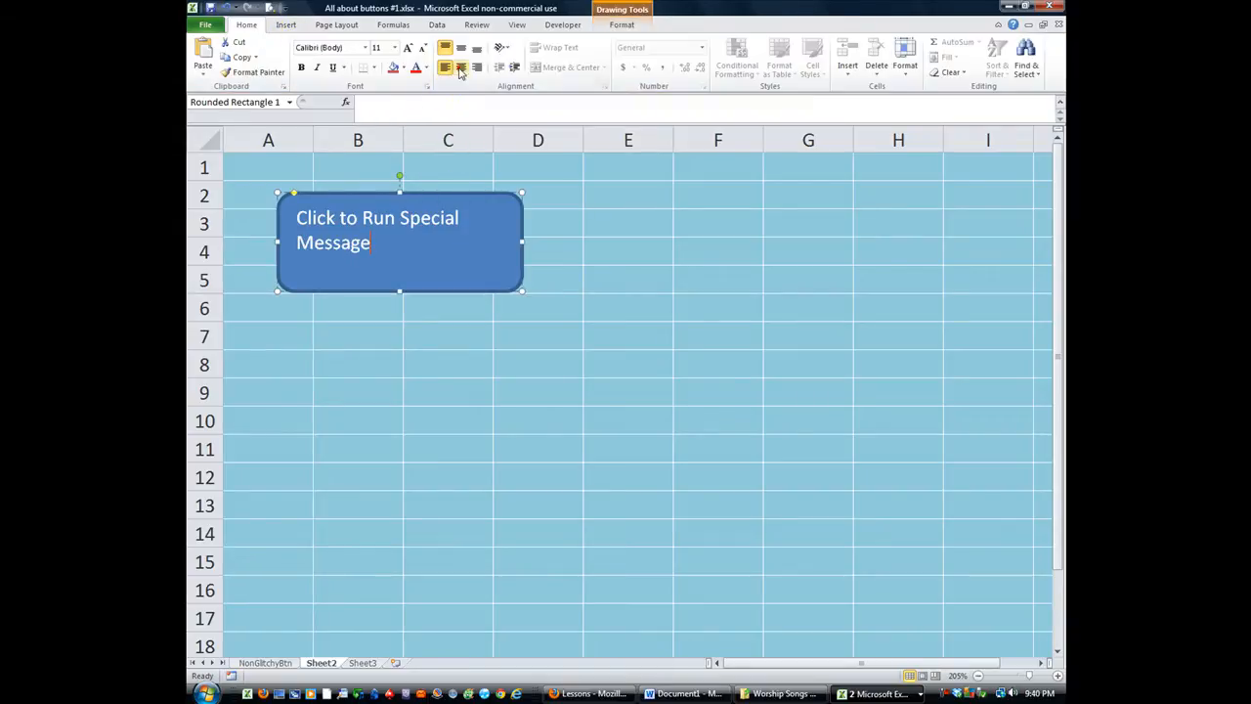
pyautogui.click(458, 69)
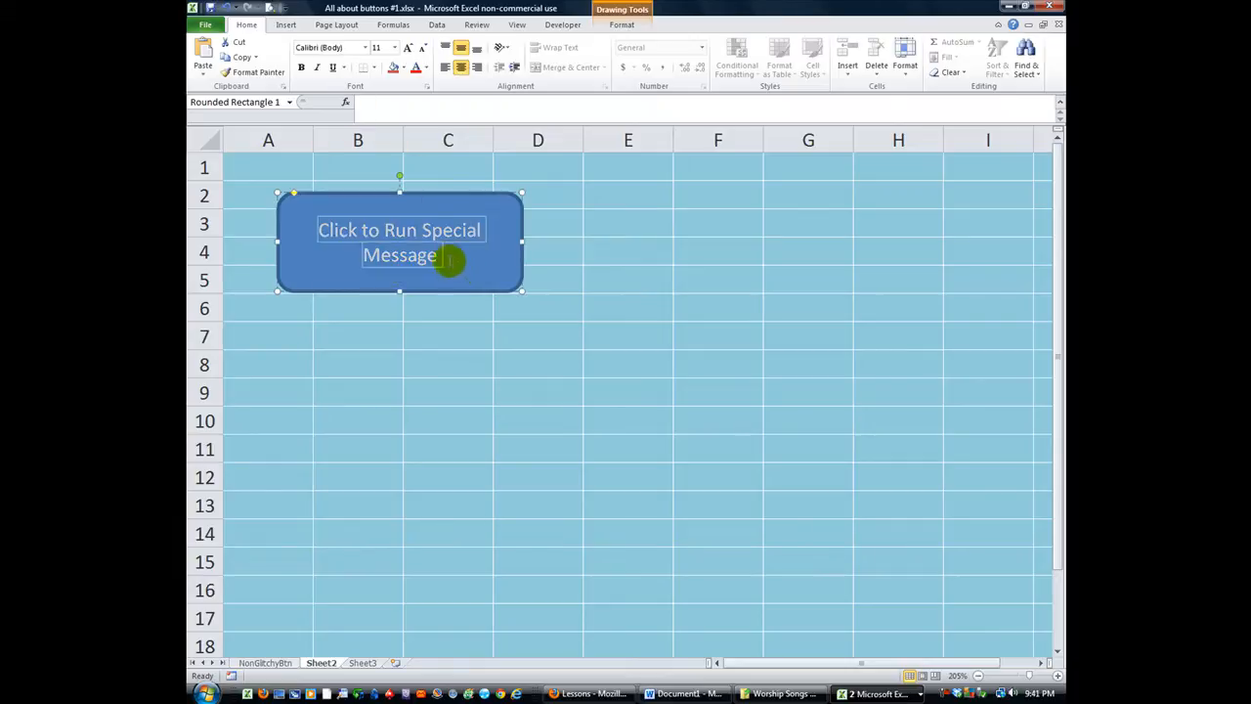
pyautogui.click(405, 49)
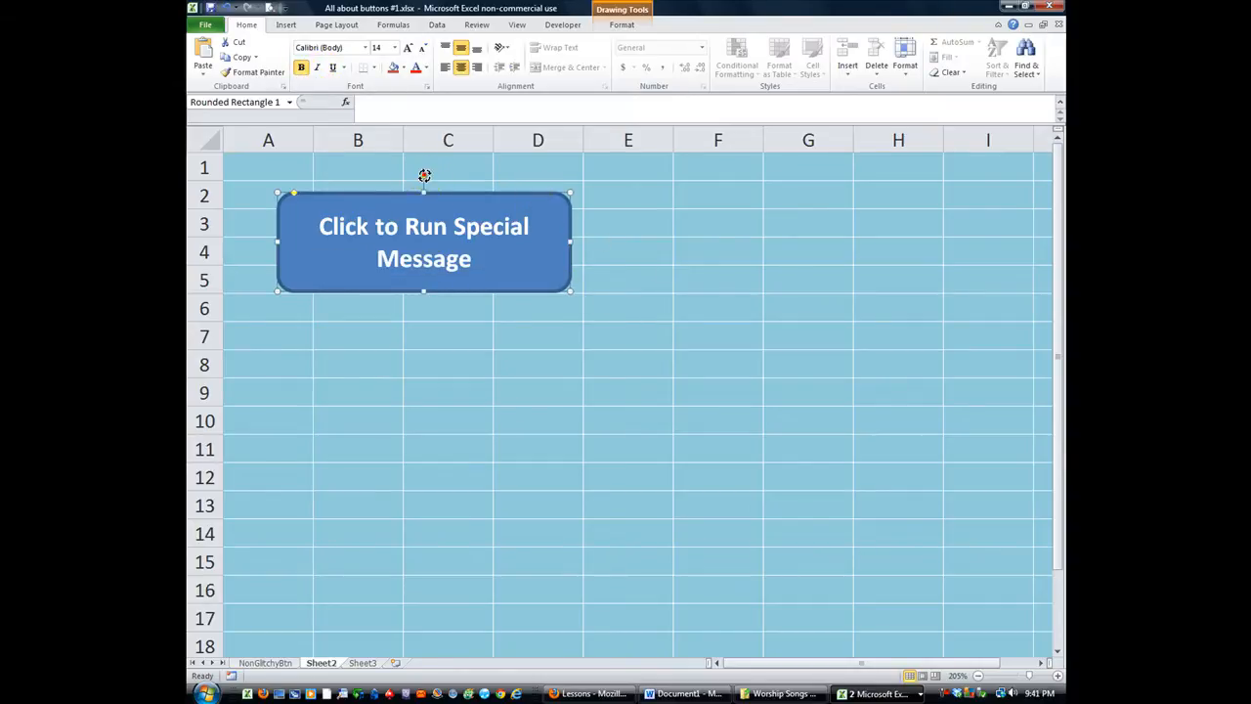
pyautogui.moveTo(423, 178); pyautogui.dragTo(452, 185)
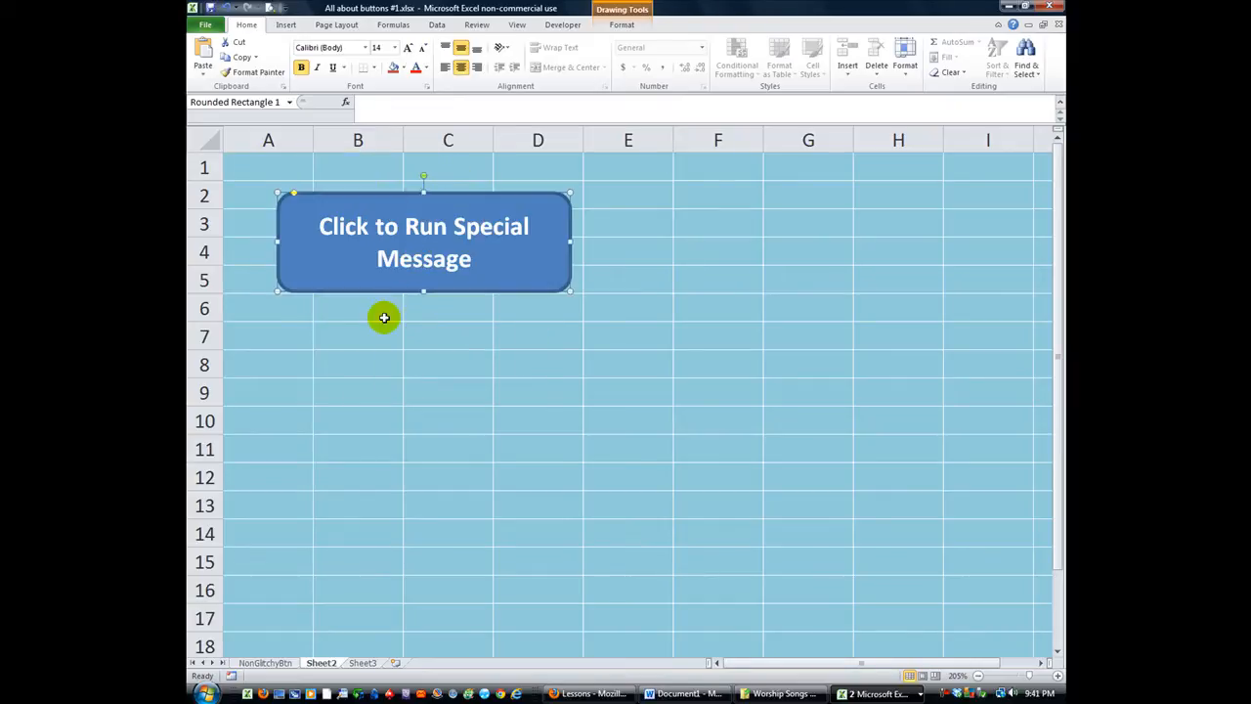
# Step: Reposition the button on Sheet2 and apply the shiny light-blue preset shape style
pyautogui.click(628, 251)
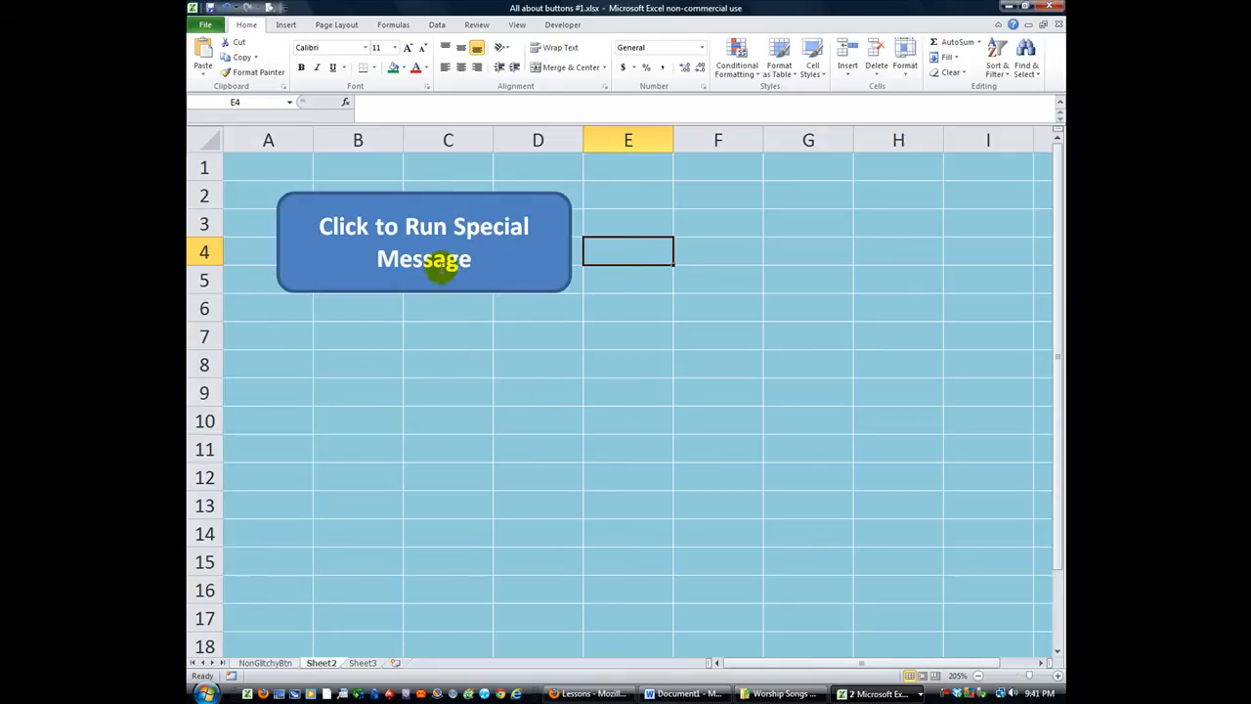
pyautogui.click(424, 242)
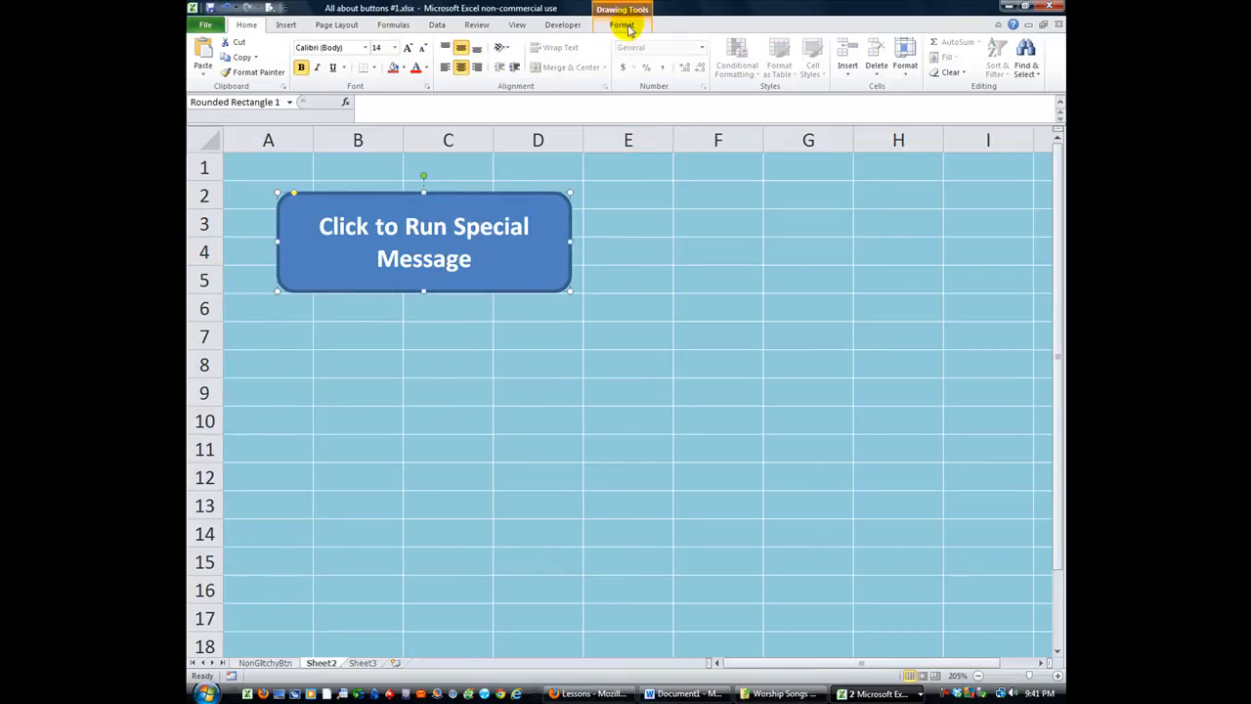
pyautogui.click(625, 24)
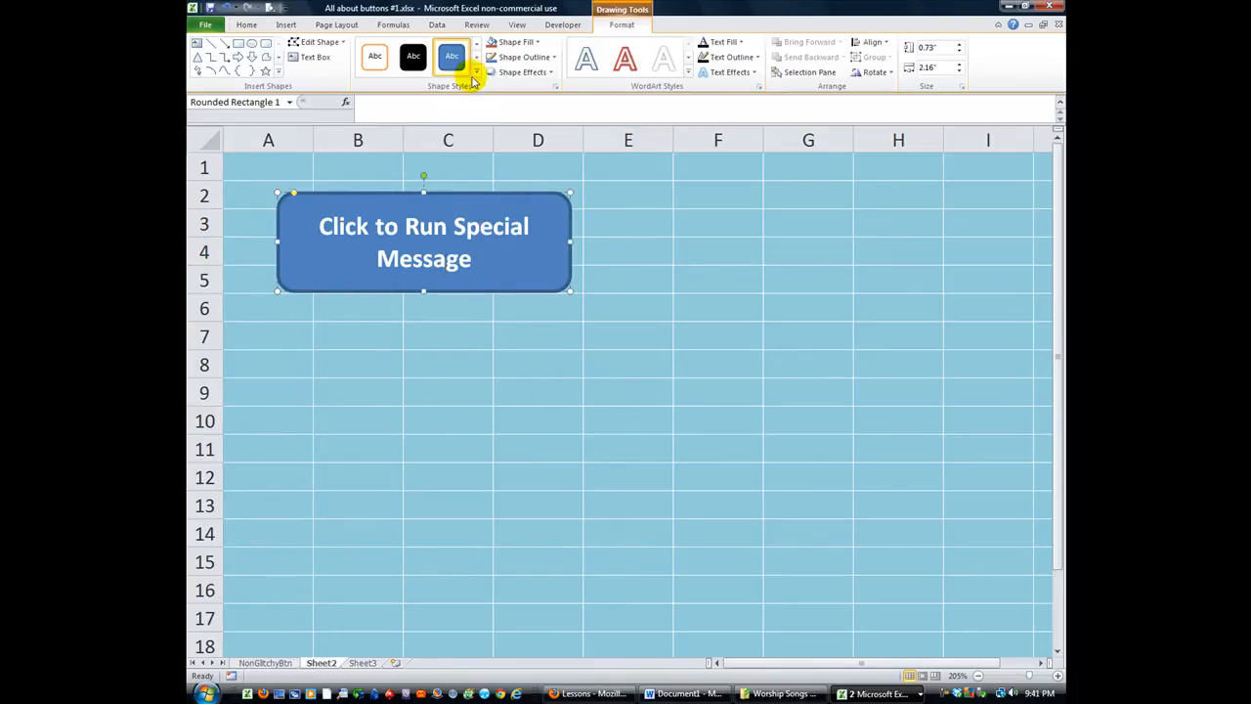
pyautogui.click(474, 72)
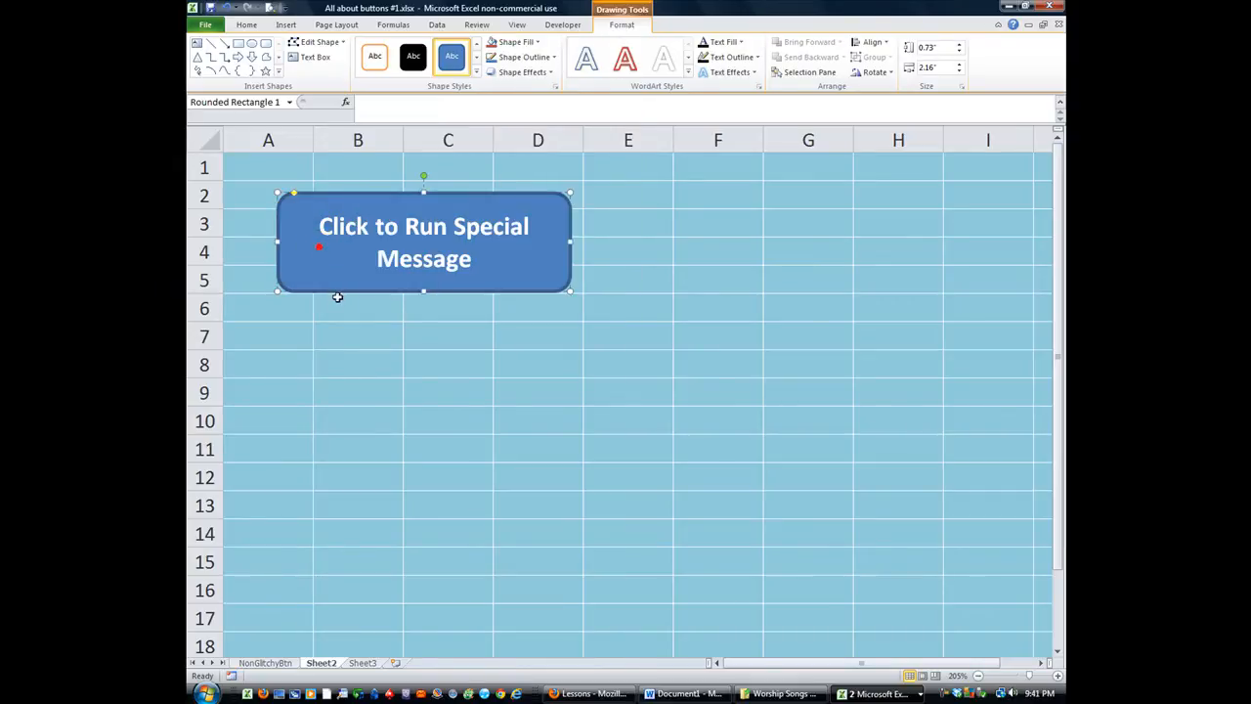
pyautogui.moveTo(423, 244); pyautogui.dragTo(481, 441)
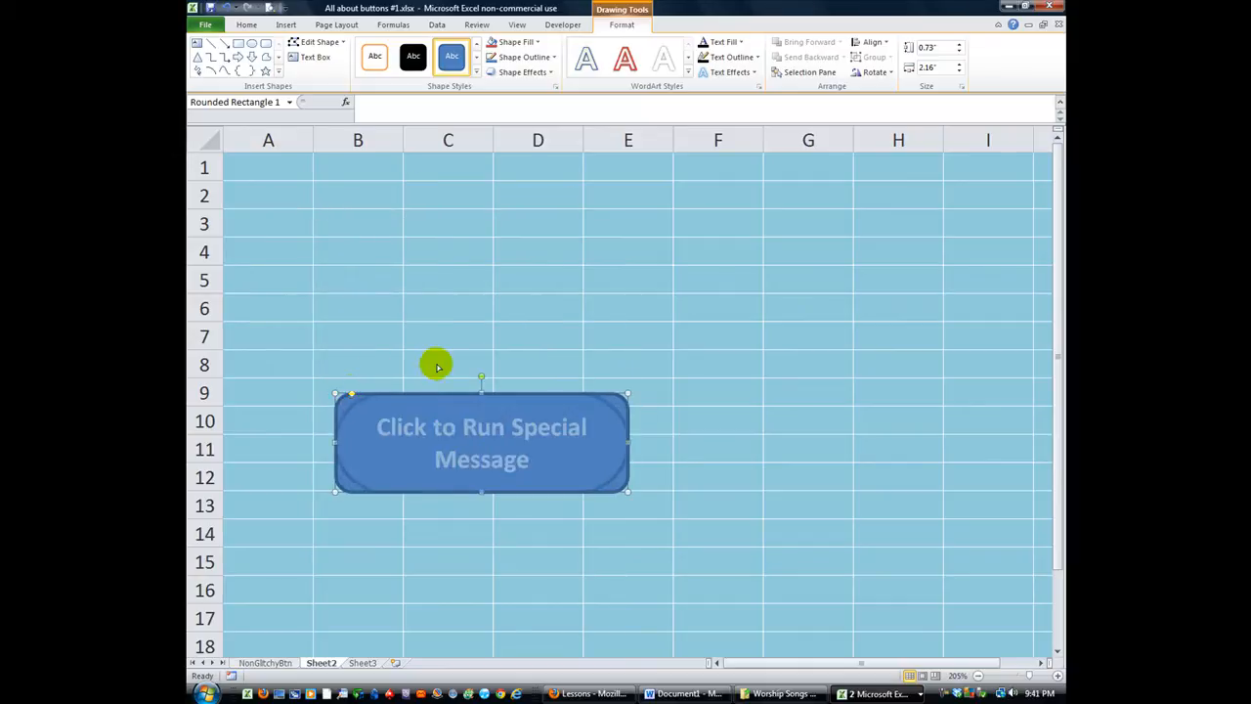
pyautogui.moveTo(342, 403)
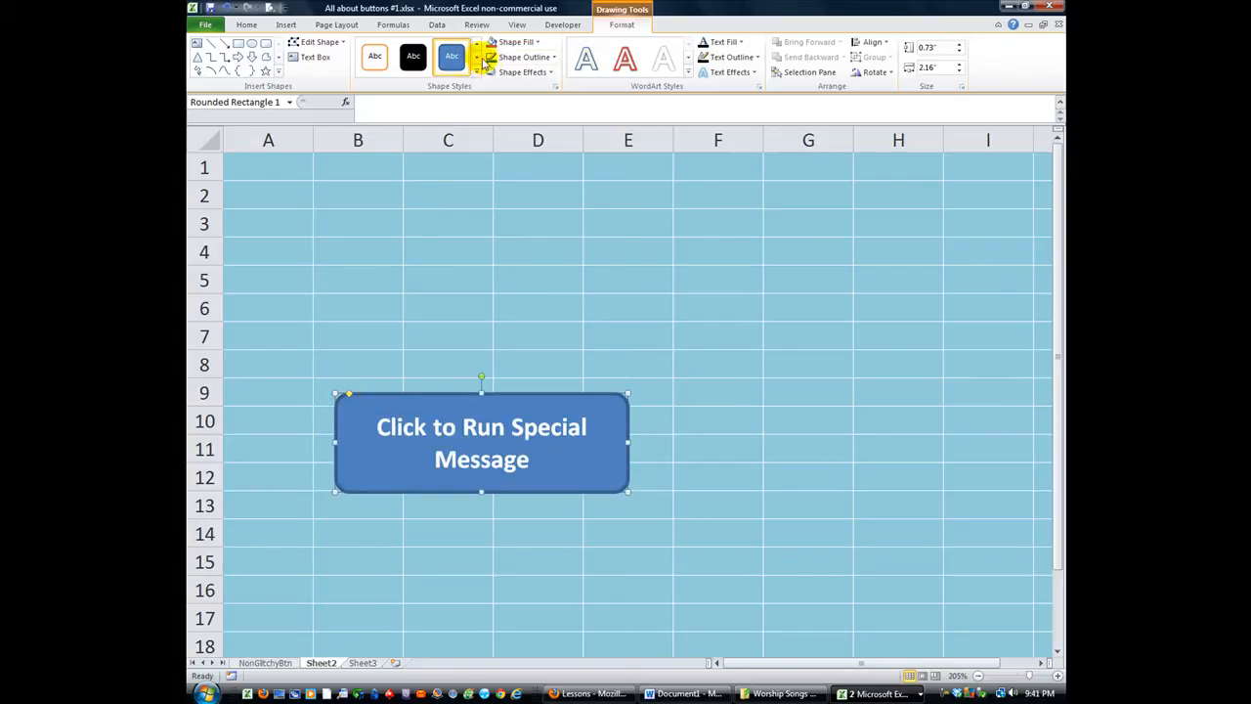
pyautogui.click(481, 72)
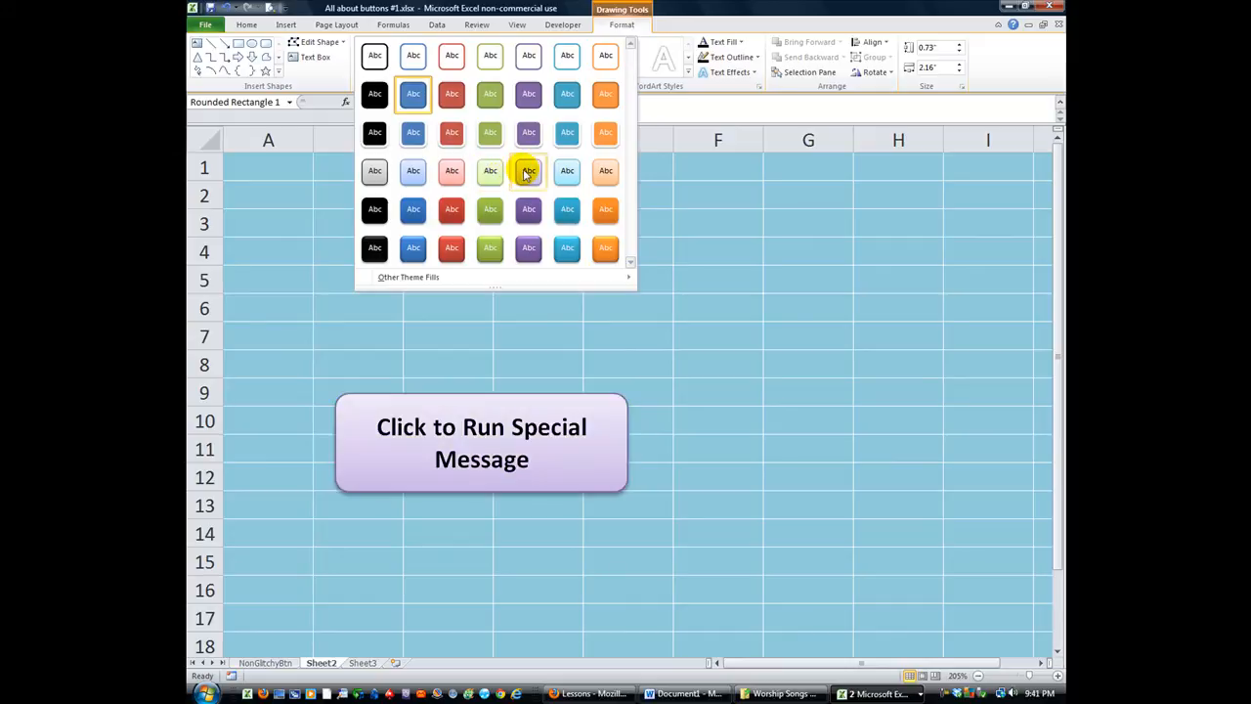
pyautogui.moveTo(565, 171)
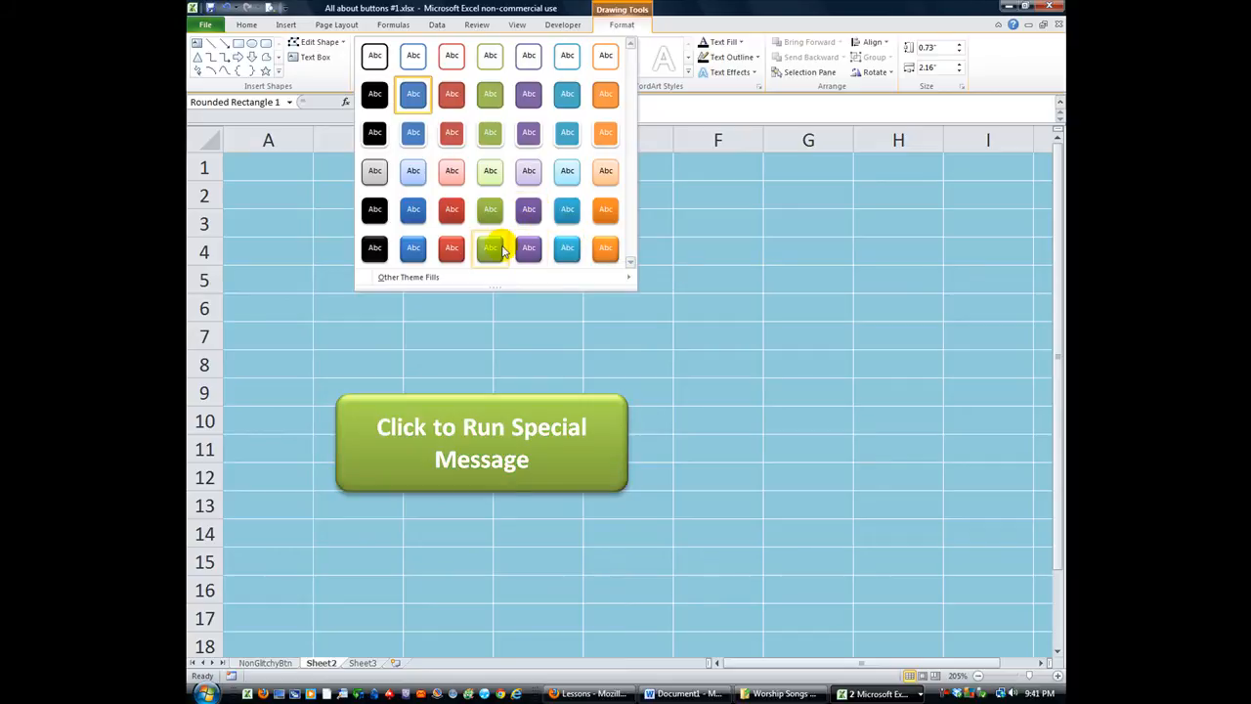
pyautogui.click(489, 247)
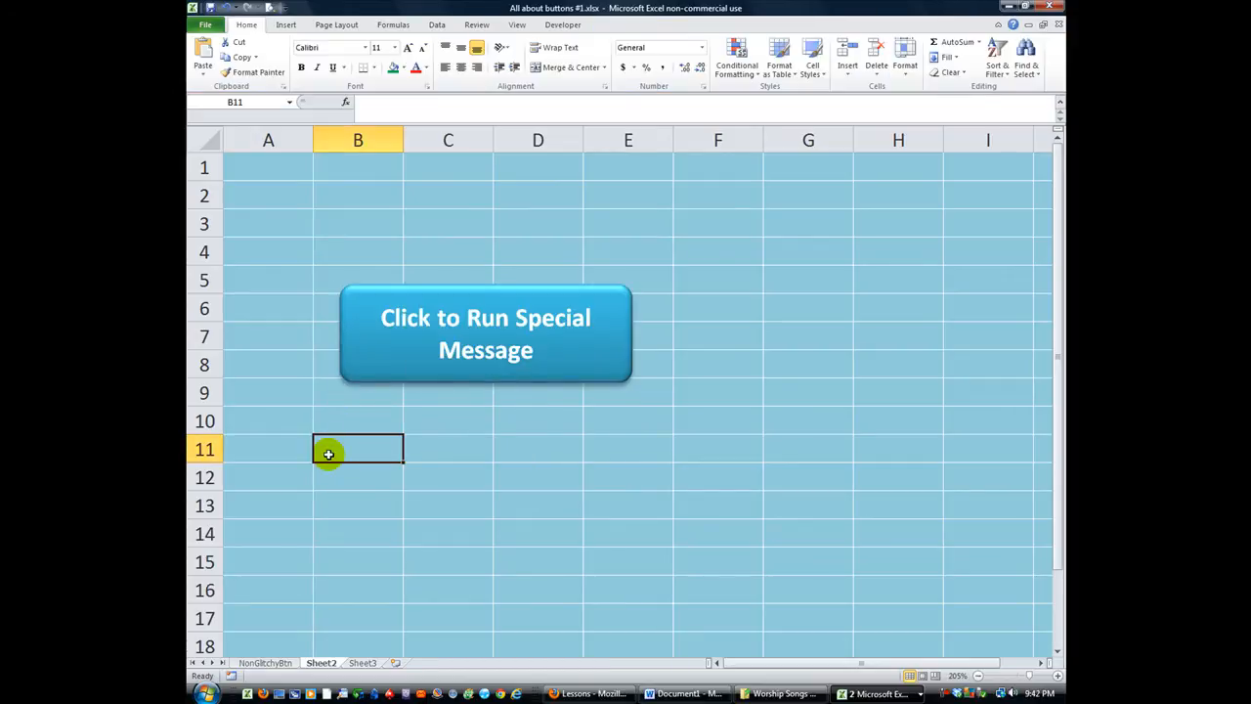
# Step: Assign the 'test' macro to the button through its right-click Assign Macro option
pyautogui.rightClick(486, 332)
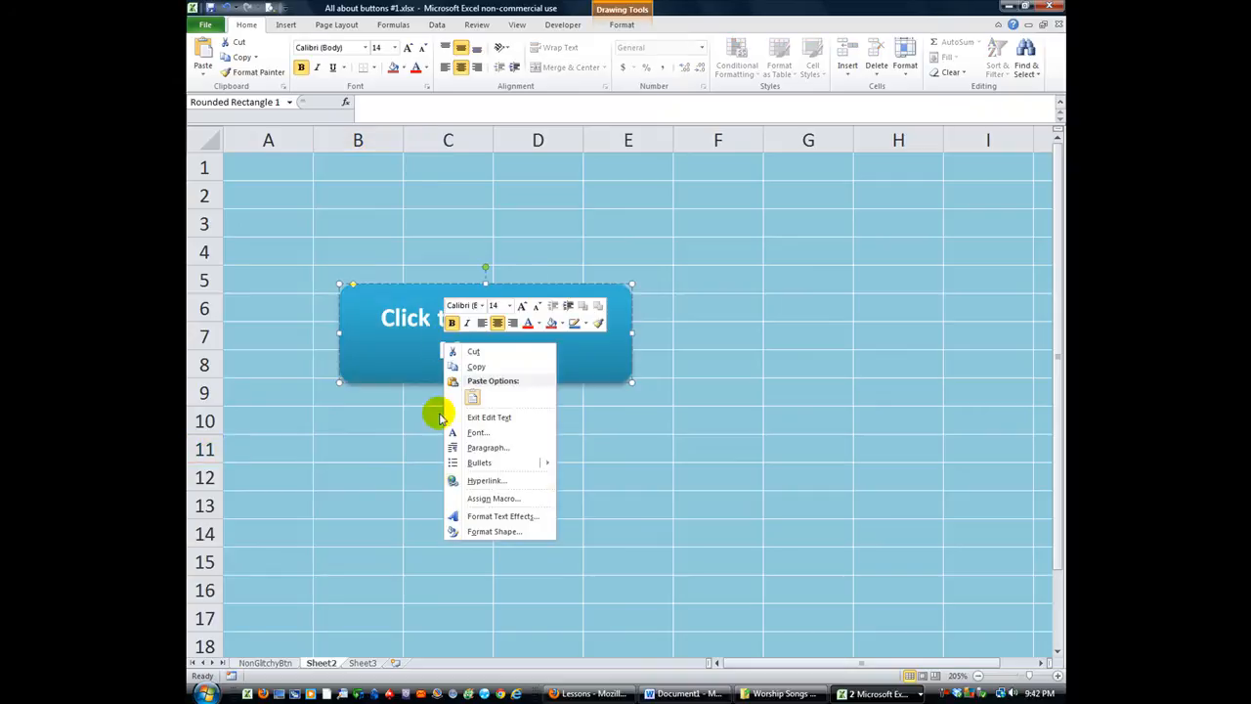
pyautogui.click(494, 497)
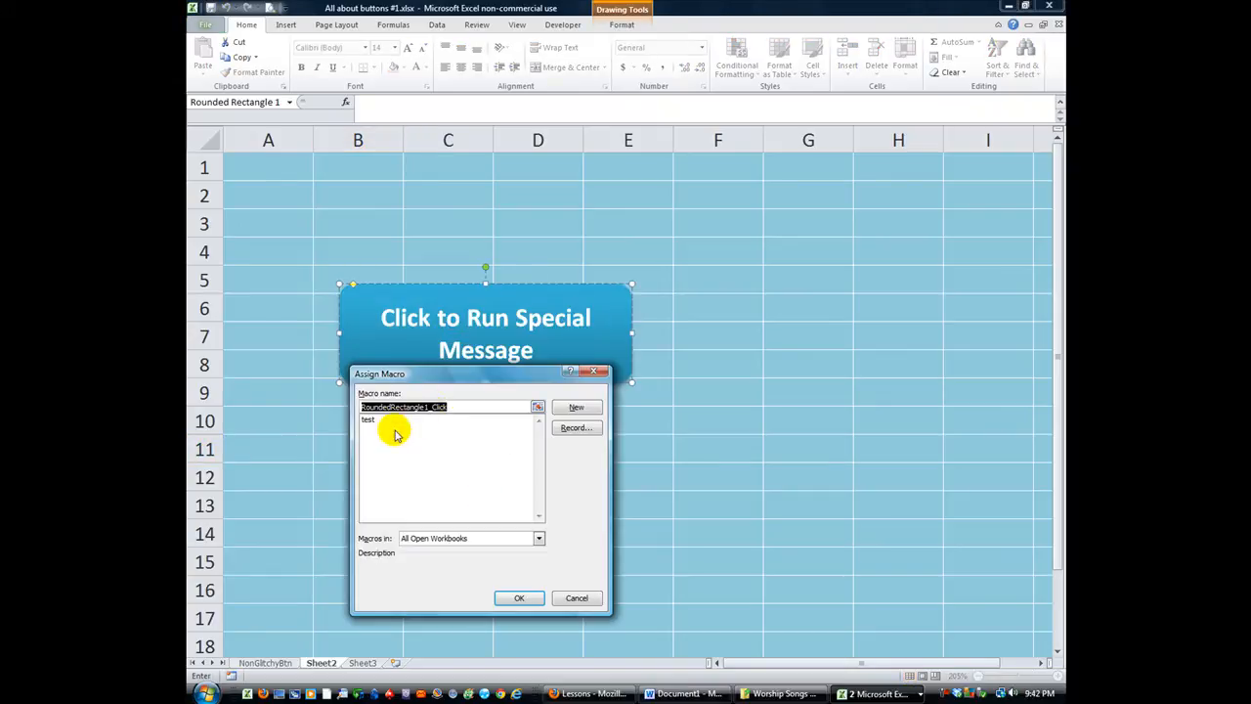
pyautogui.click(369, 419)
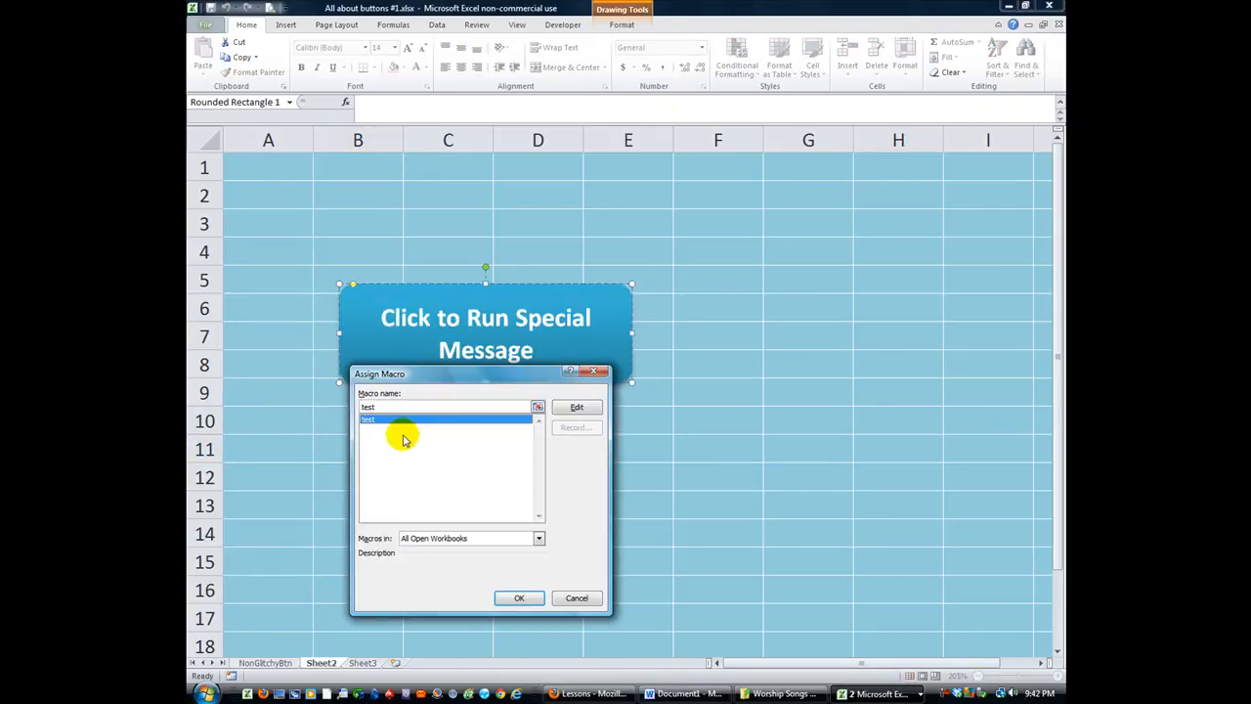
pyautogui.click(518, 599)
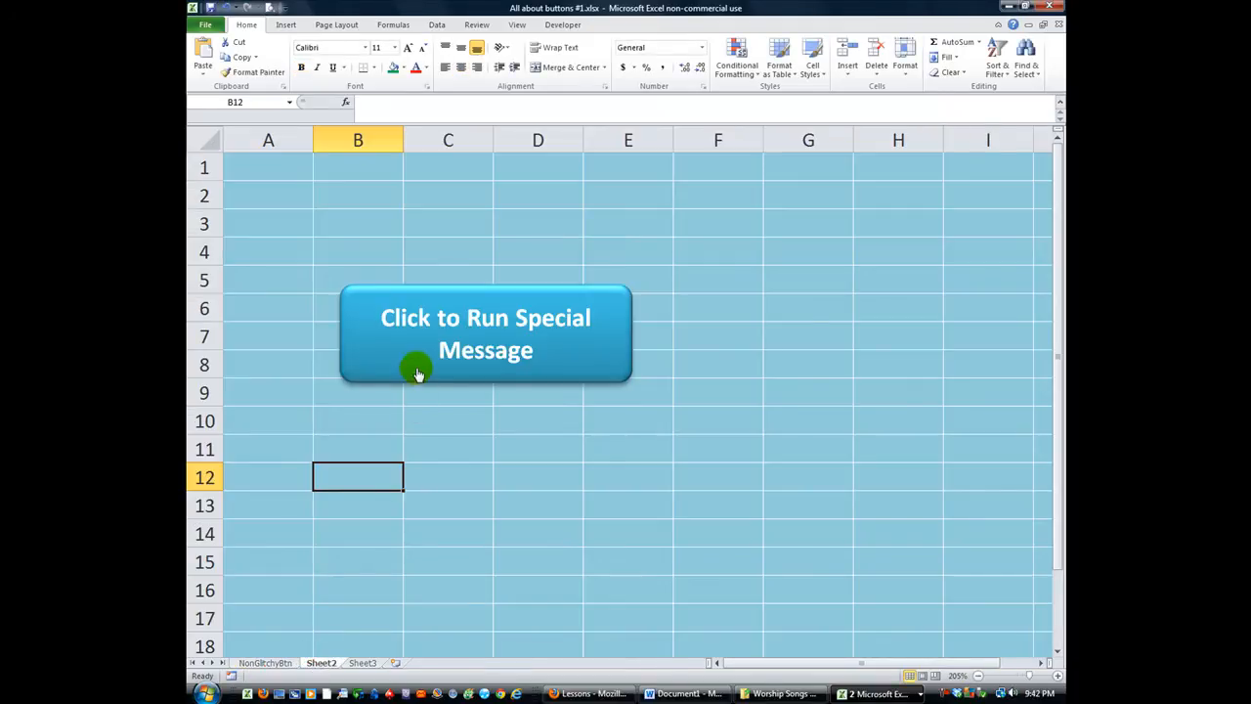
pyautogui.moveTo(477, 298)
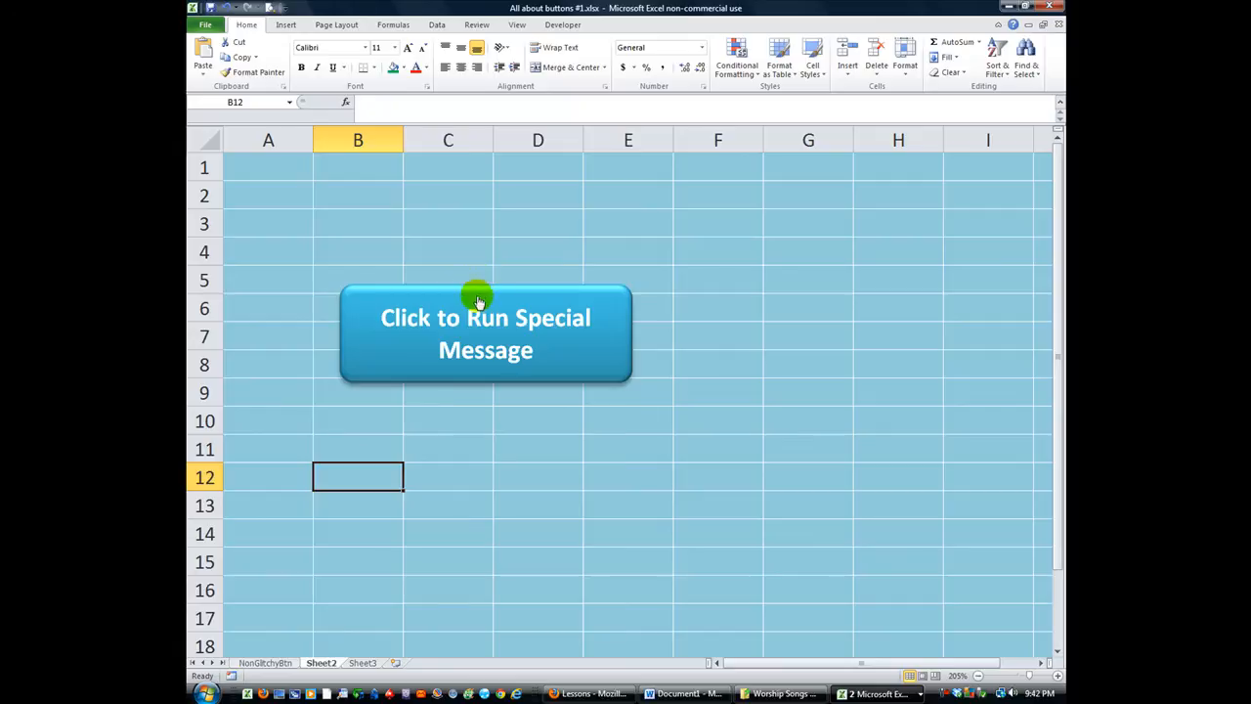
pyautogui.moveTo(529, 349)
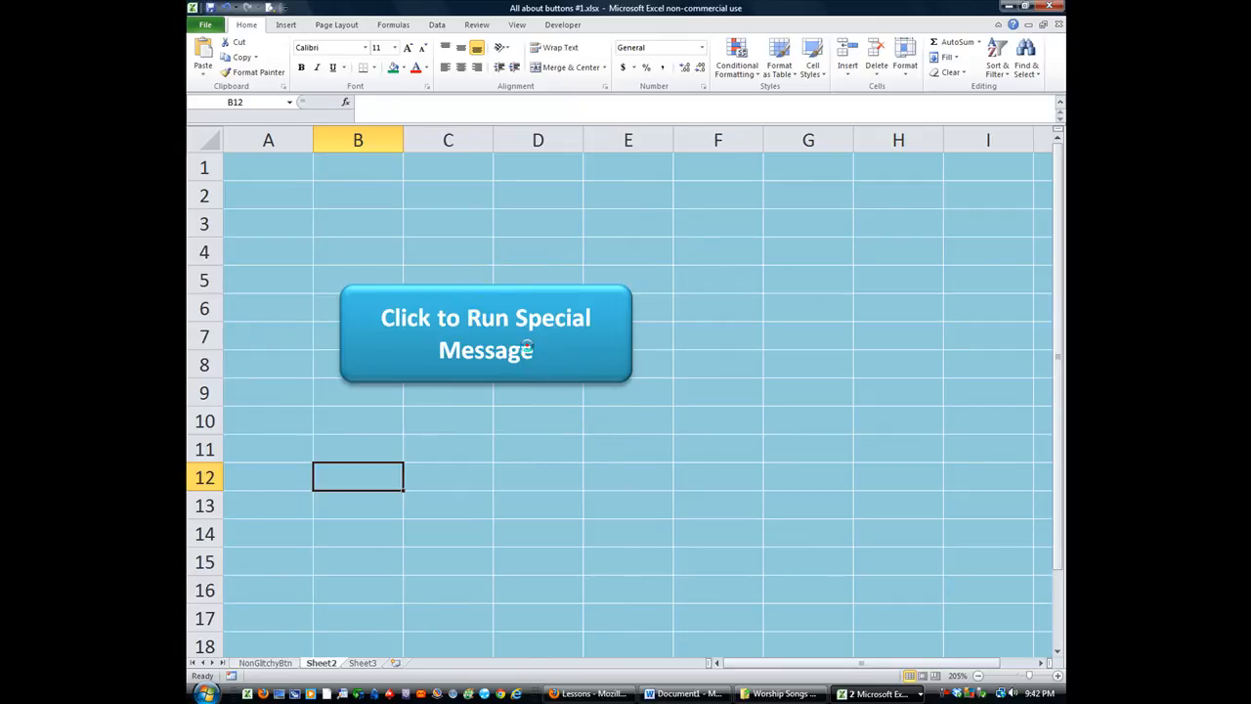
pyautogui.click(519, 347)
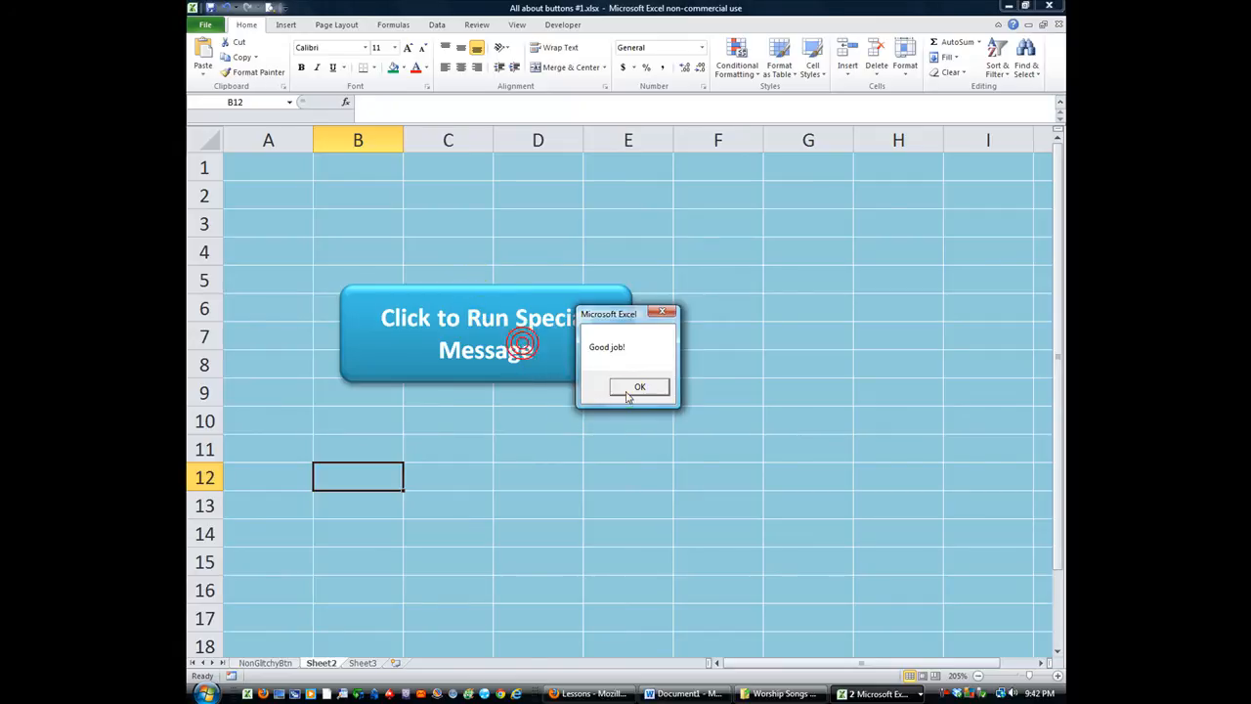
pyautogui.click(640, 387)
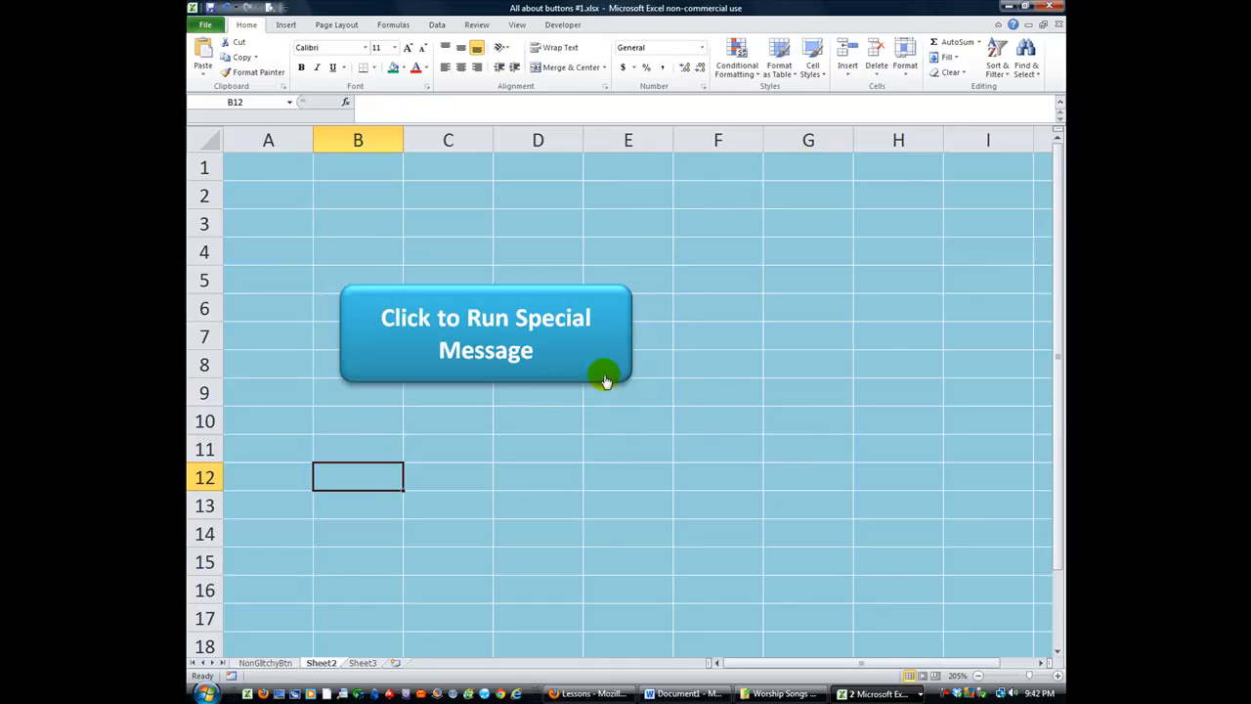
pyautogui.moveTo(455, 325)
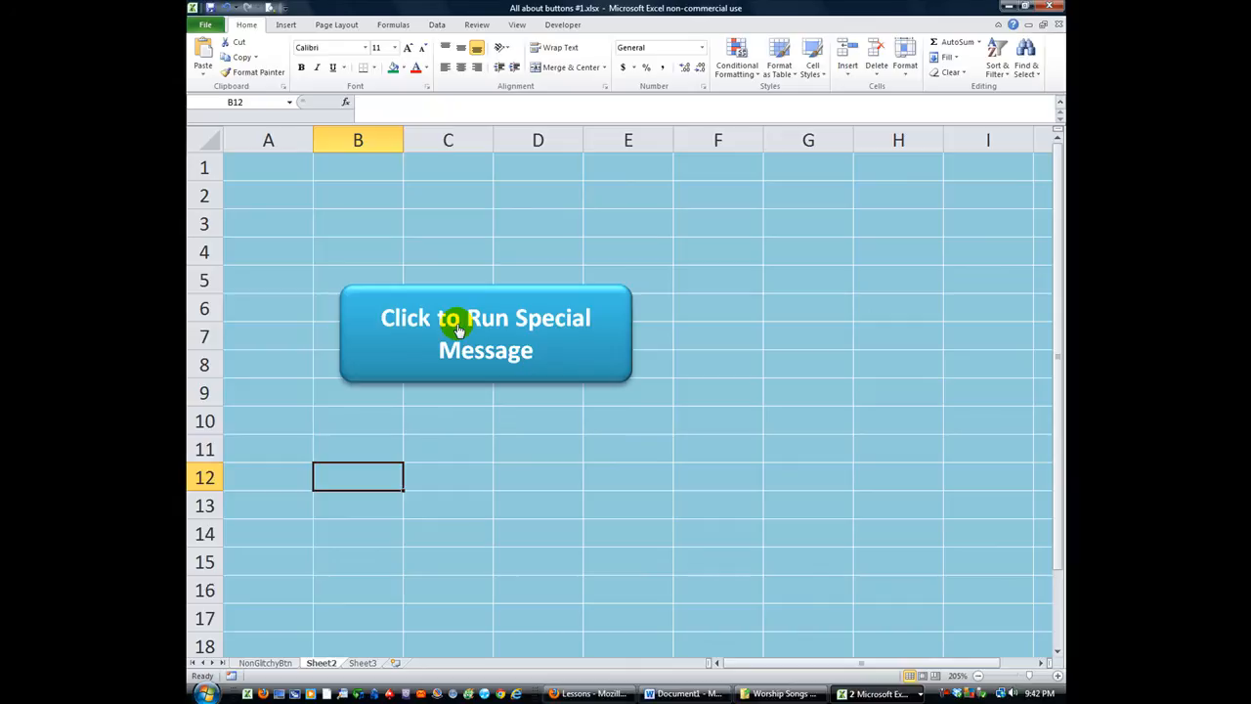
pyautogui.moveTo(284, 380)
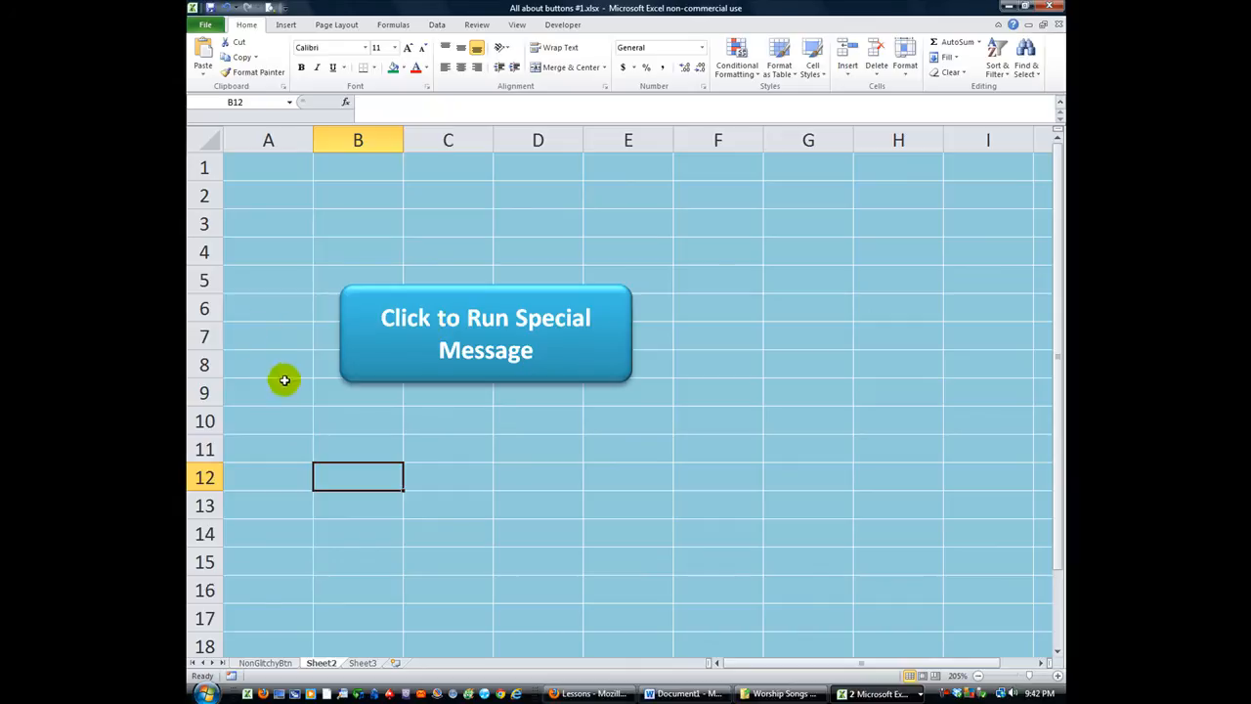